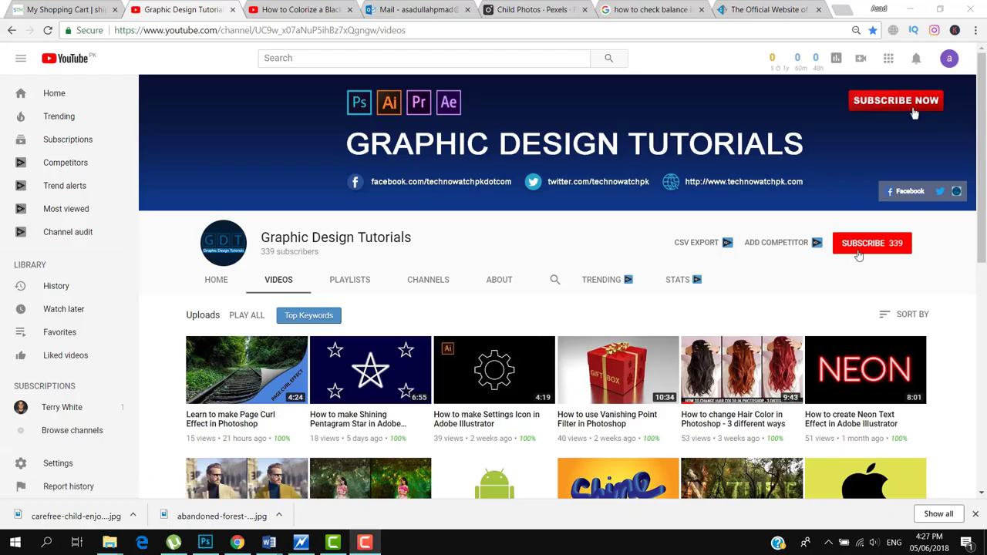
Switch from the YouTube channel page to Photoshop using the taskbar icon
{"action": "left_click", "coordinate": [872, 243]}
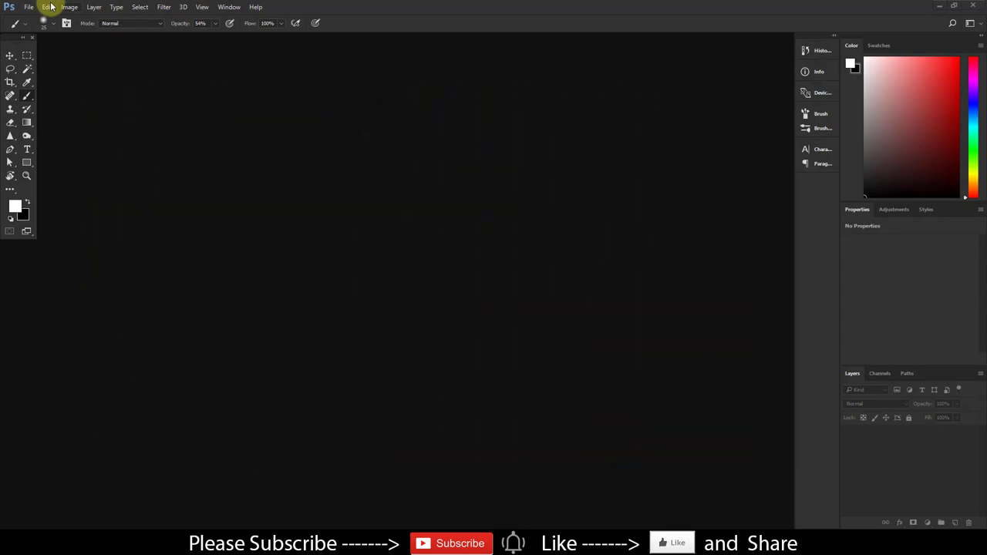
{"action": "mouse_move", "coordinate": [28, 7]}
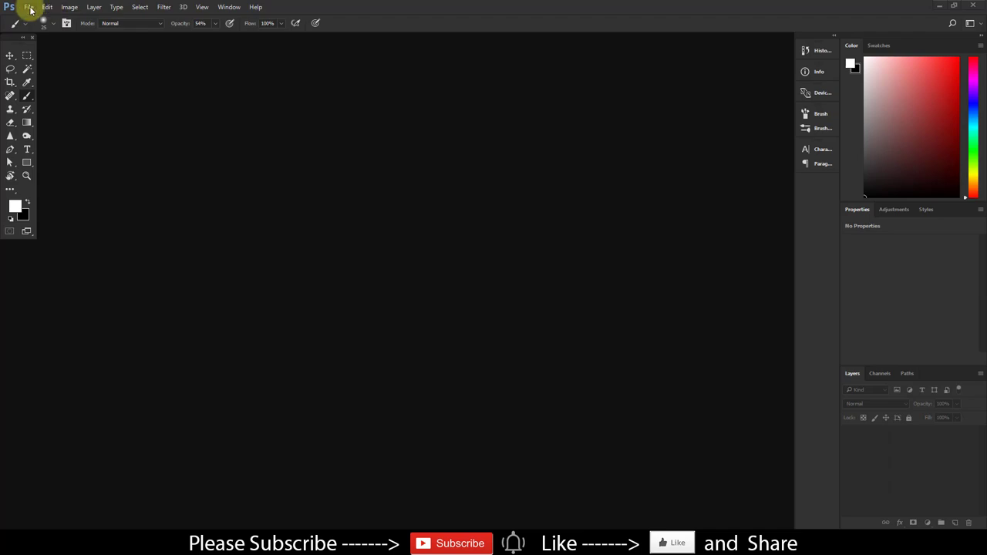
Open blur-bright-countryside-633867 through File > Open
{"action": "left_click", "coordinate": [29, 7]}
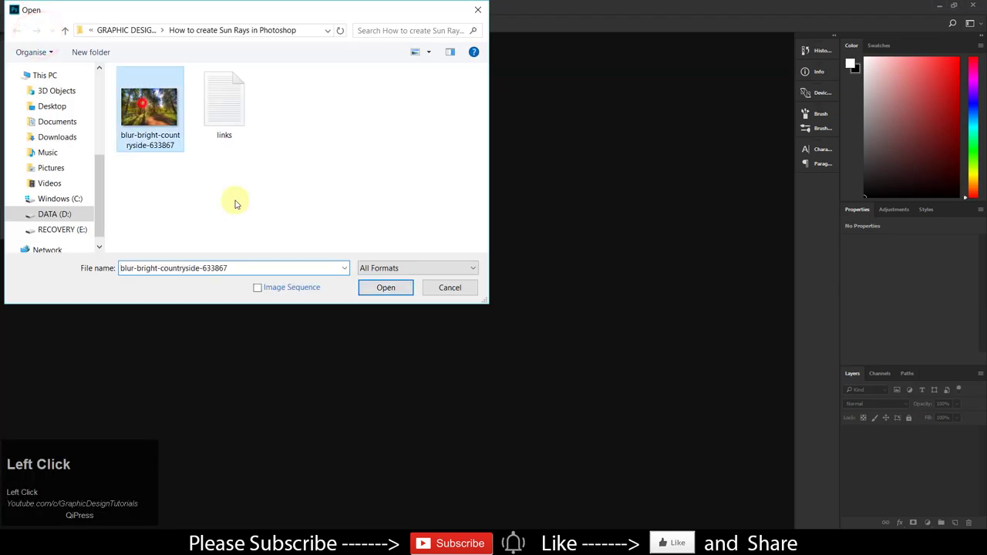
{"action": "left_click", "coordinate": [386, 286]}
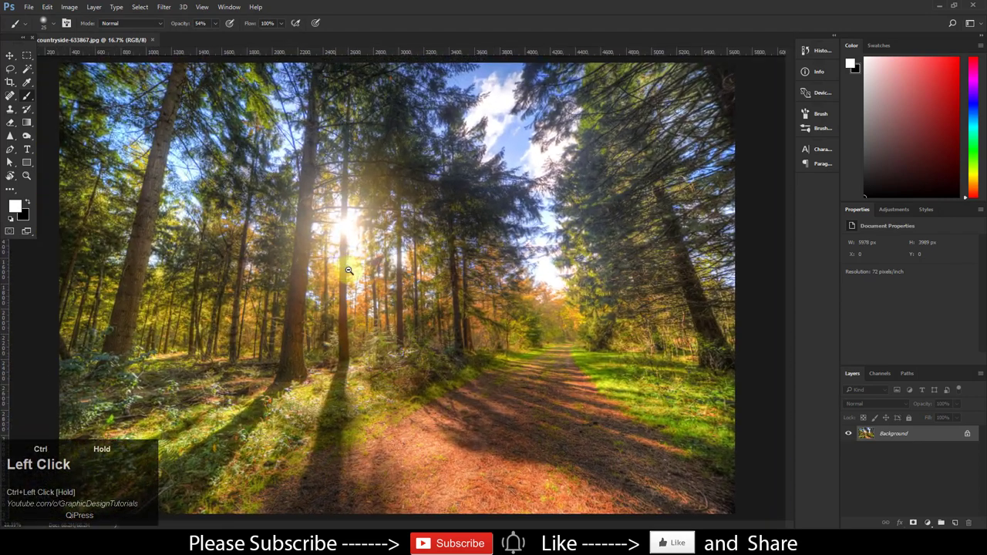
Create a black-filled layer under Layer 0, add an empty top layer, and hide Layer 0
{"action": "left_click", "coordinate": [349, 270]}
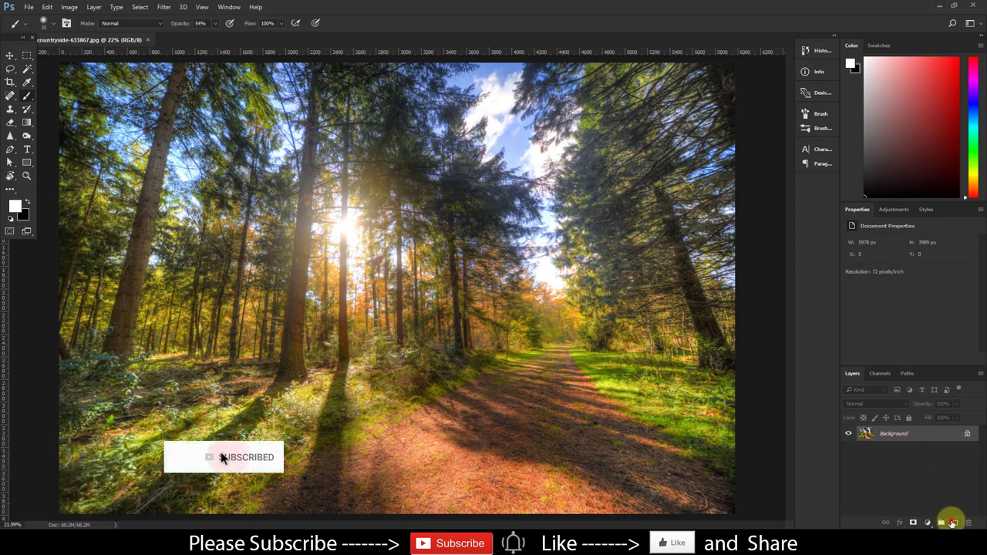
{"action": "left_click", "coordinate": [940, 523]}
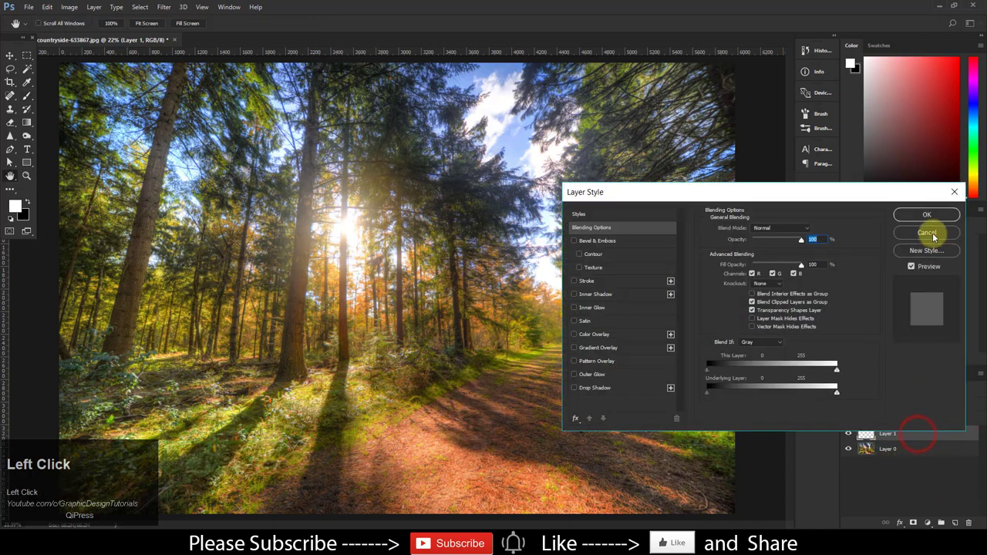
{"action": "left_click", "coordinate": [927, 233]}
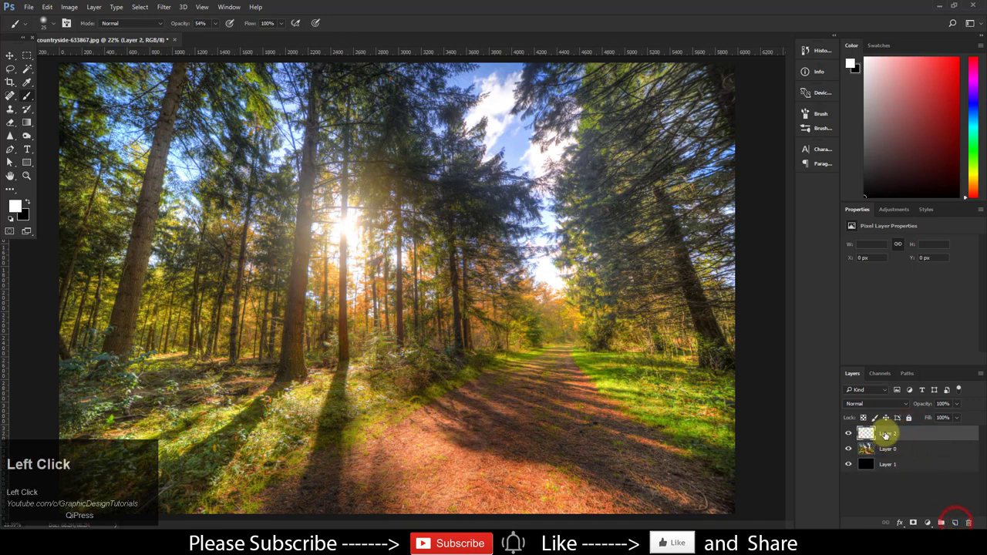
{"action": "left_click", "coordinate": [849, 434]}
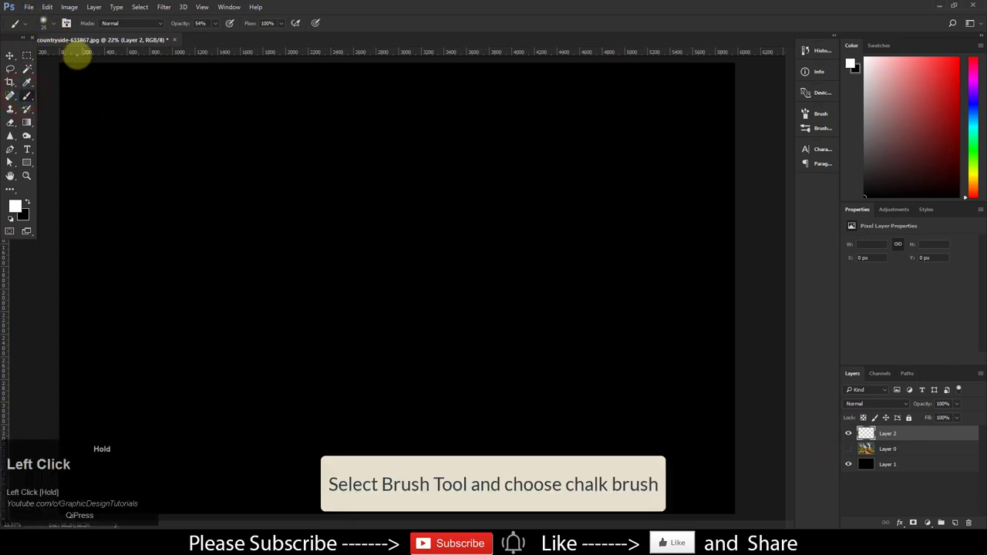
Dab white chalk-brush strokes near the top centre of Layer 2
{"action": "left_click", "coordinate": [43, 23]}
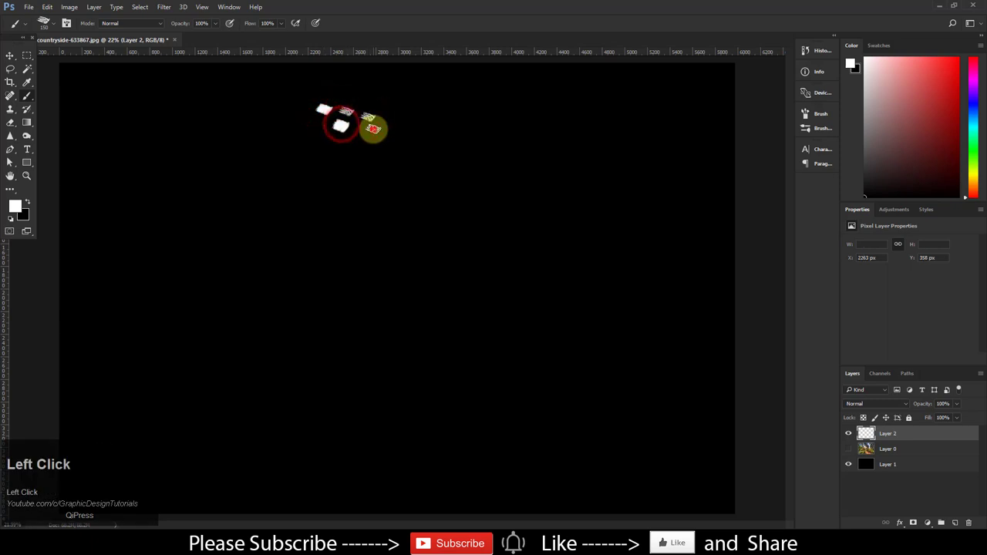
{"action": "left_click_drag", "start_coordinate": [347, 124], "coordinate": [378, 147]}
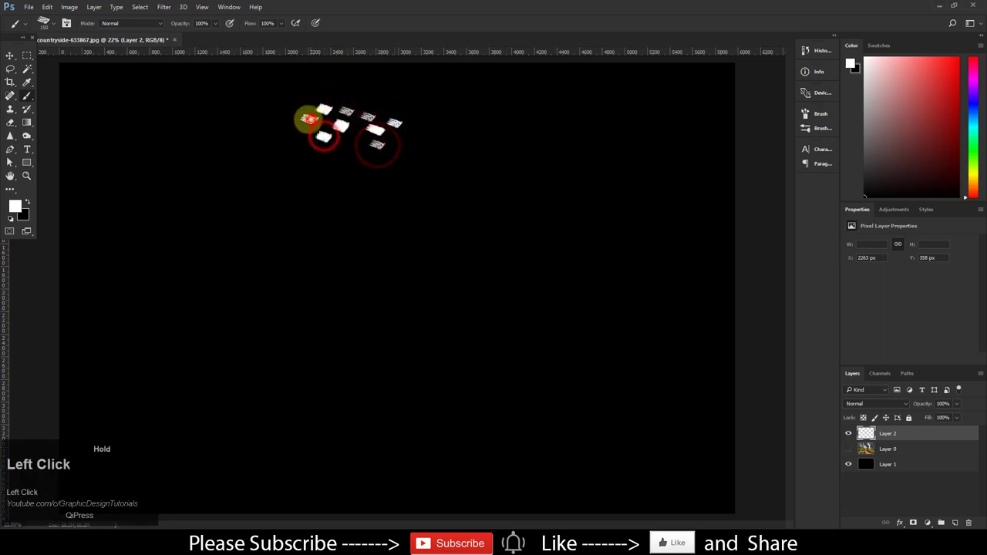
{"action": "left_click_drag", "start_coordinate": [309, 120], "coordinate": [378, 111]}
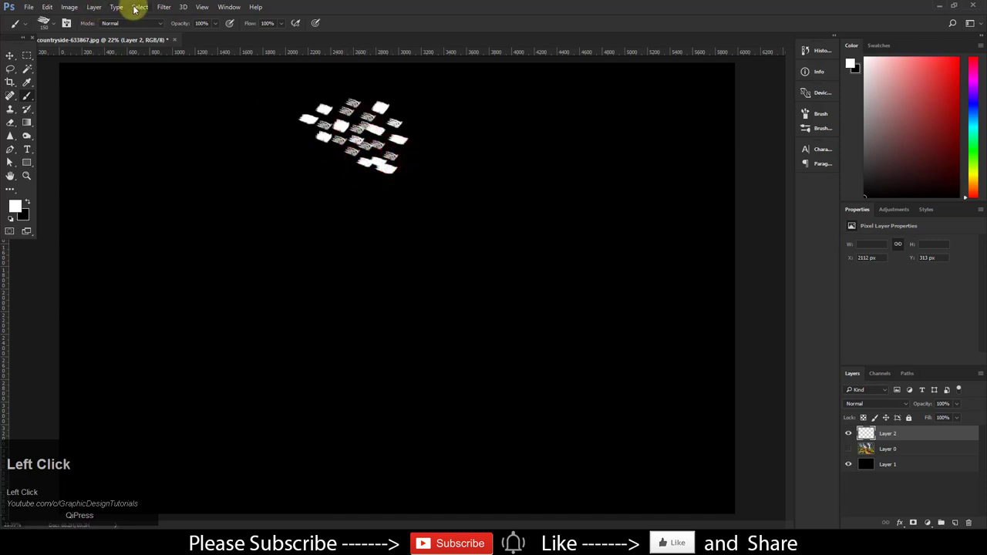
Apply Radial Blur: Amount 100, Zoom method, Good quality, centre moved toward the top
{"action": "left_click", "coordinate": [163, 7]}
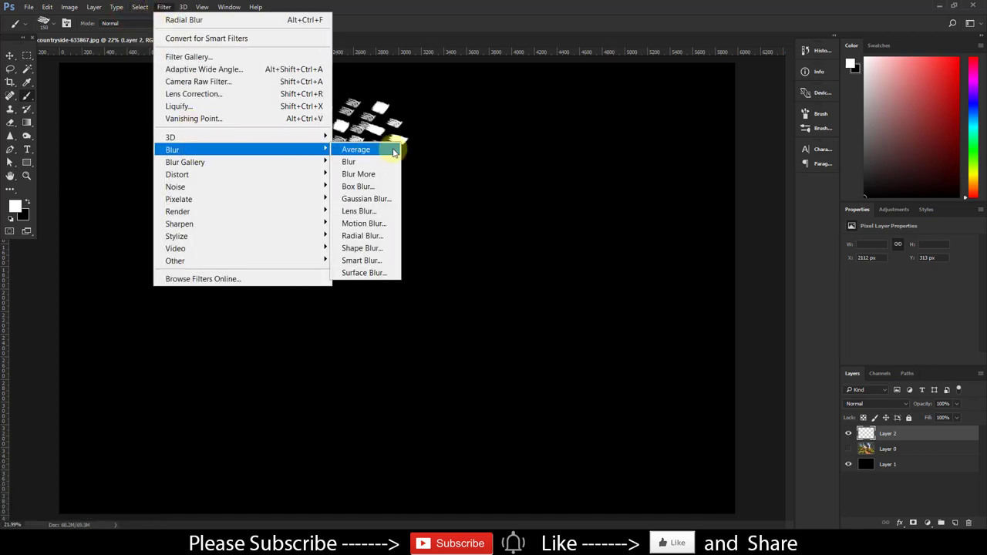
{"action": "left_click", "coordinate": [362, 236]}
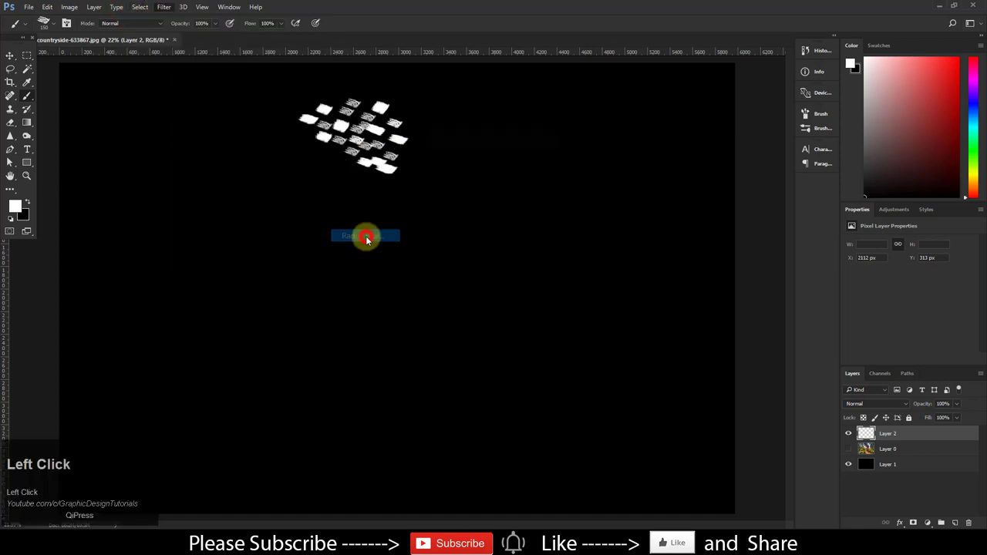
{"action": "left_click", "coordinate": [365, 235]}
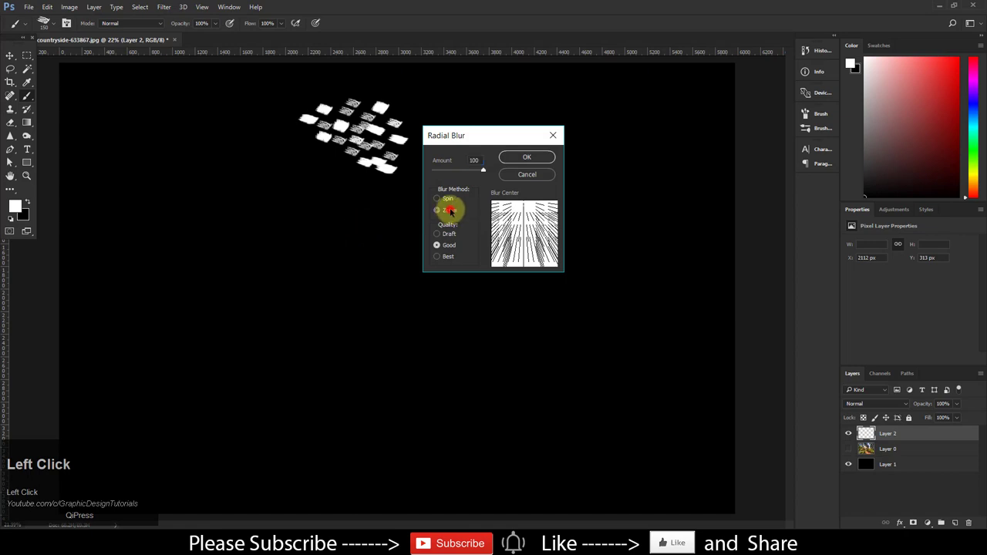
{"action": "left_click", "coordinate": [437, 210]}
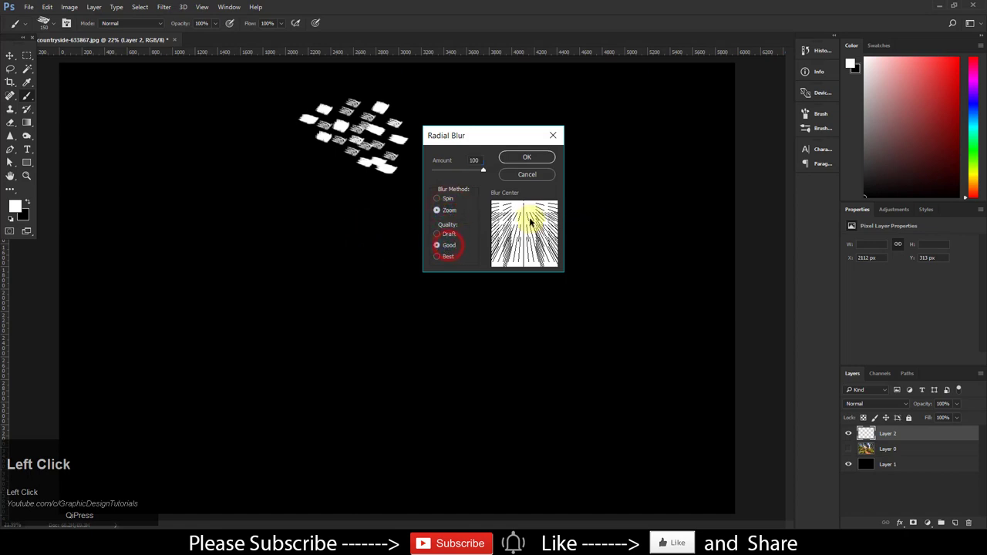
{"action": "left_click_drag", "start_coordinate": [524, 235], "coordinate": [524, 197]}
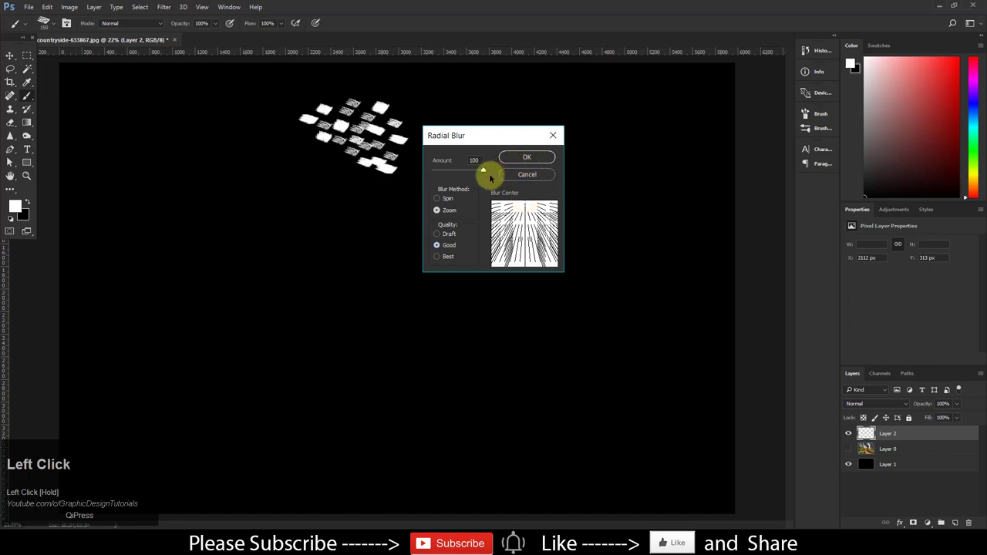
{"action": "left_click", "coordinate": [526, 156]}
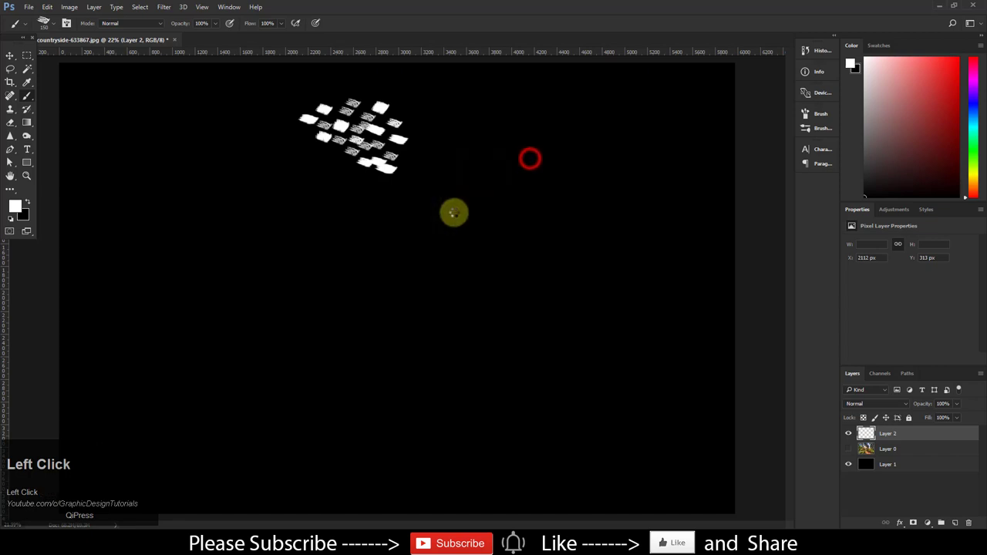
{"action": "left_click", "coordinate": [530, 158]}
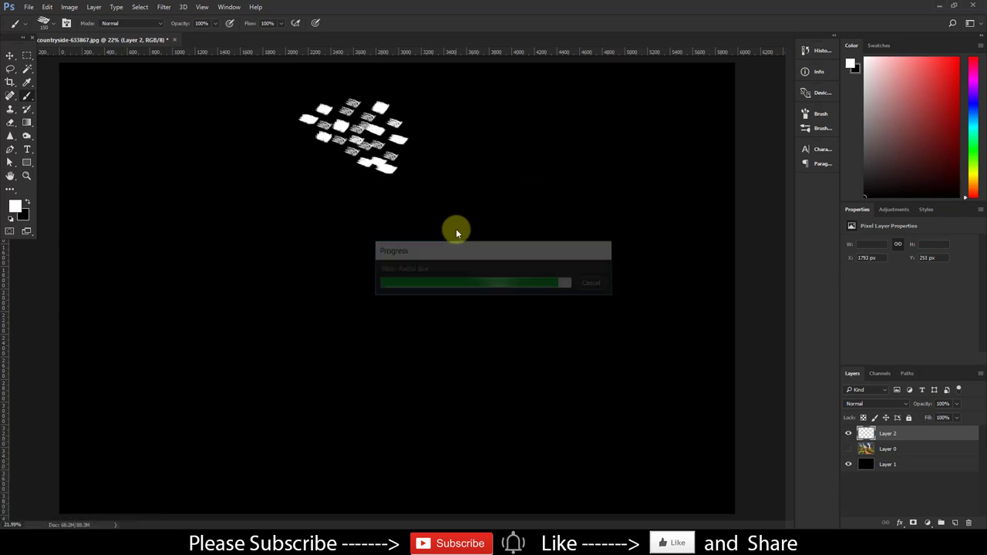
{"action": "left_click", "coordinate": [163, 7]}
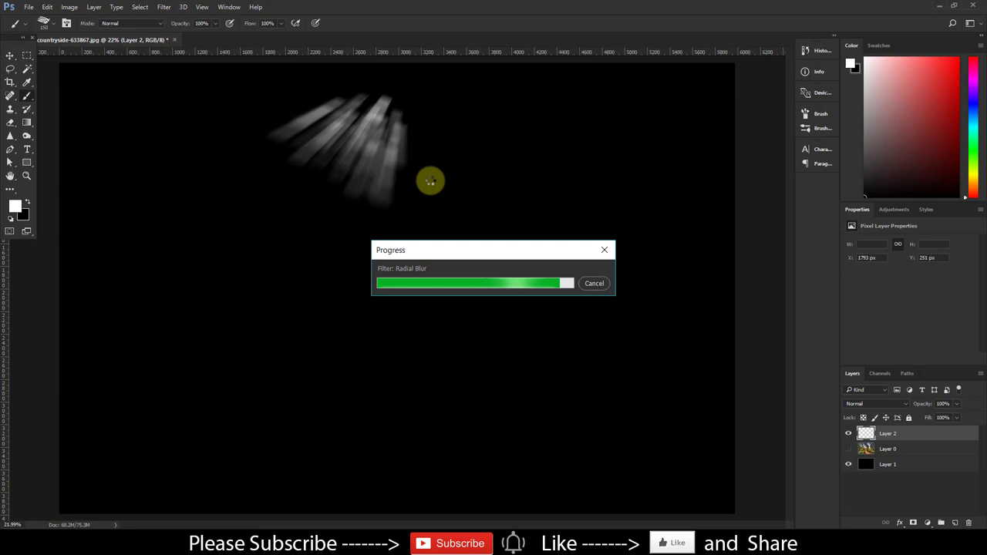
{"action": "left_click", "coordinate": [163, 7]}
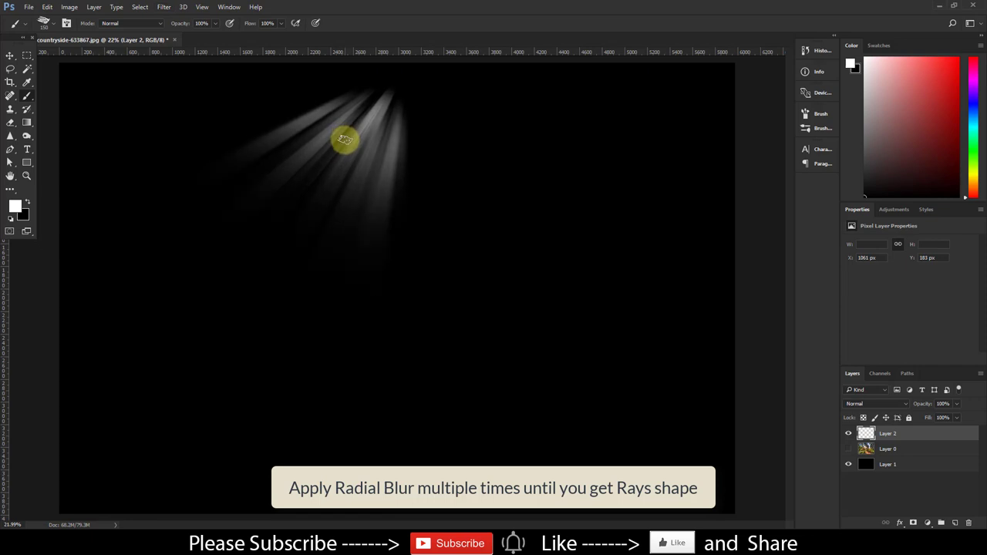
Reapply the last Radial Blur twice from the Filter menu to lengthen the rays
{"action": "left_click", "coordinate": [164, 7]}
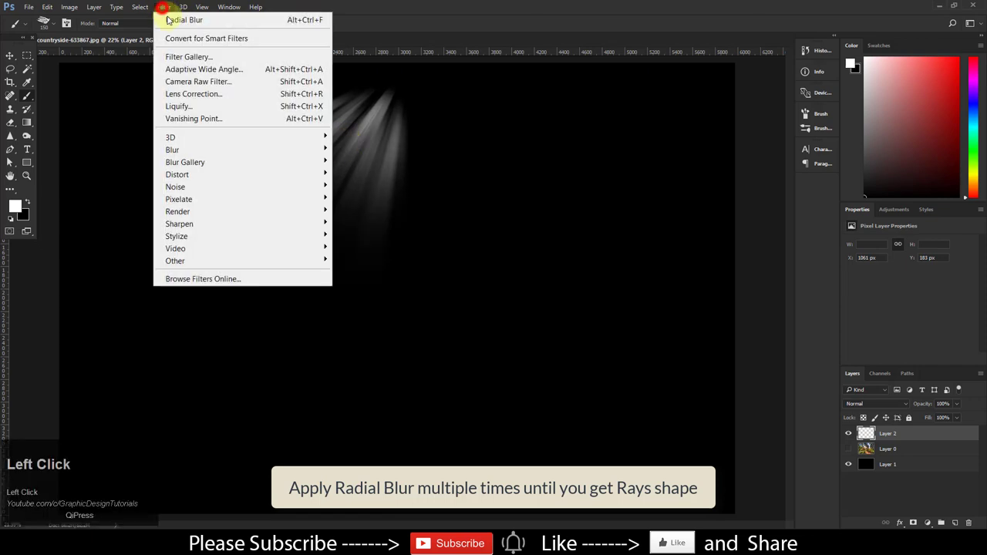
{"action": "left_click", "coordinate": [183, 19]}
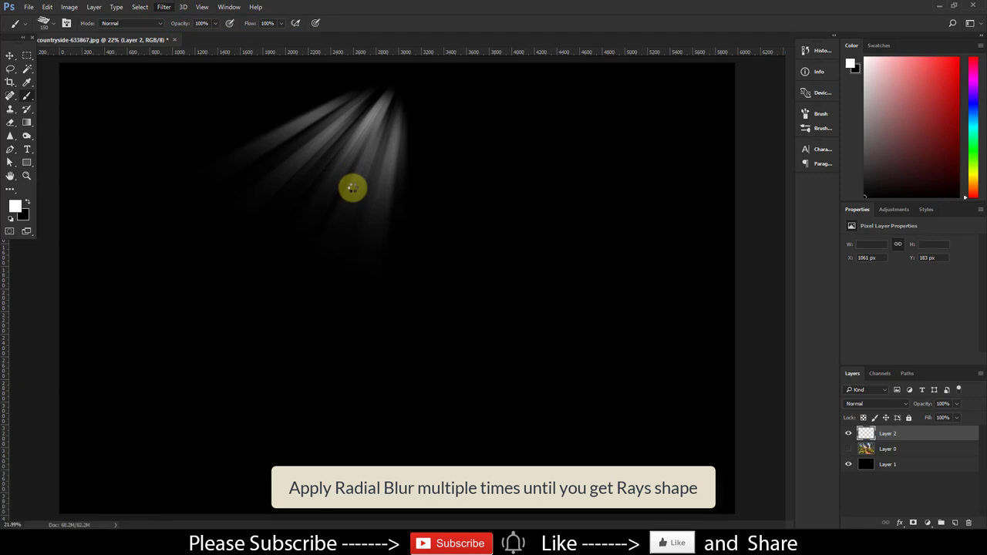
{"action": "left_click", "coordinate": [163, 7]}
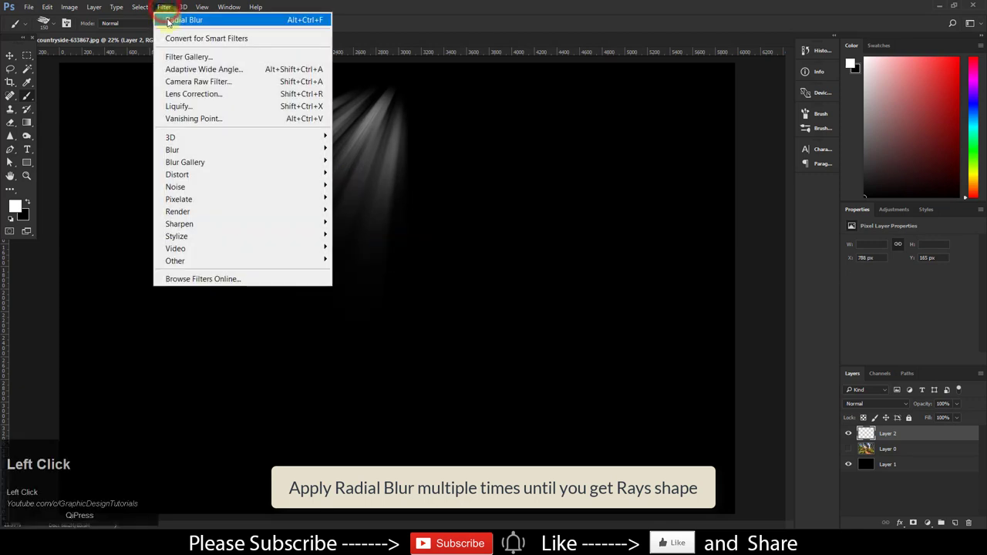
{"action": "left_click", "coordinate": [183, 19]}
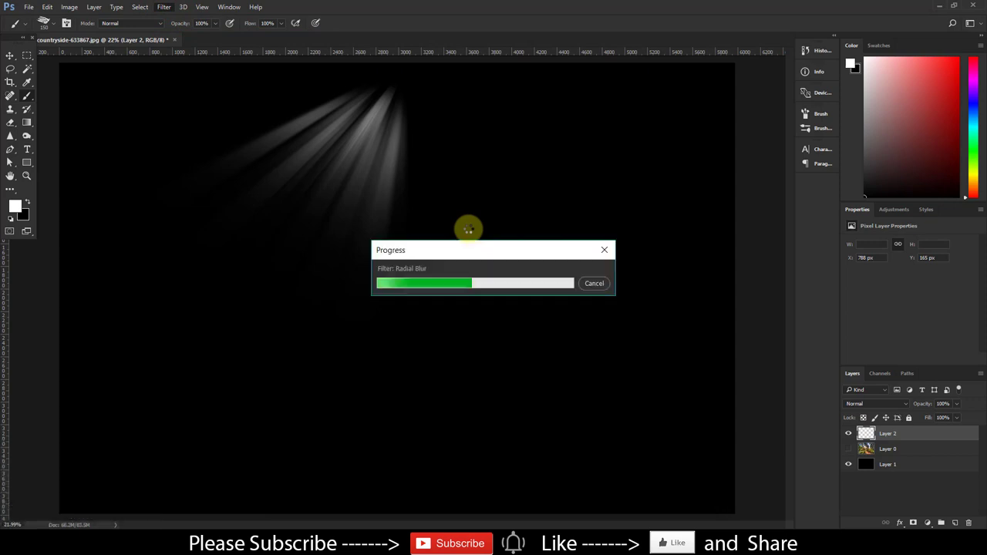
{"action": "left_click", "coordinate": [163, 7]}
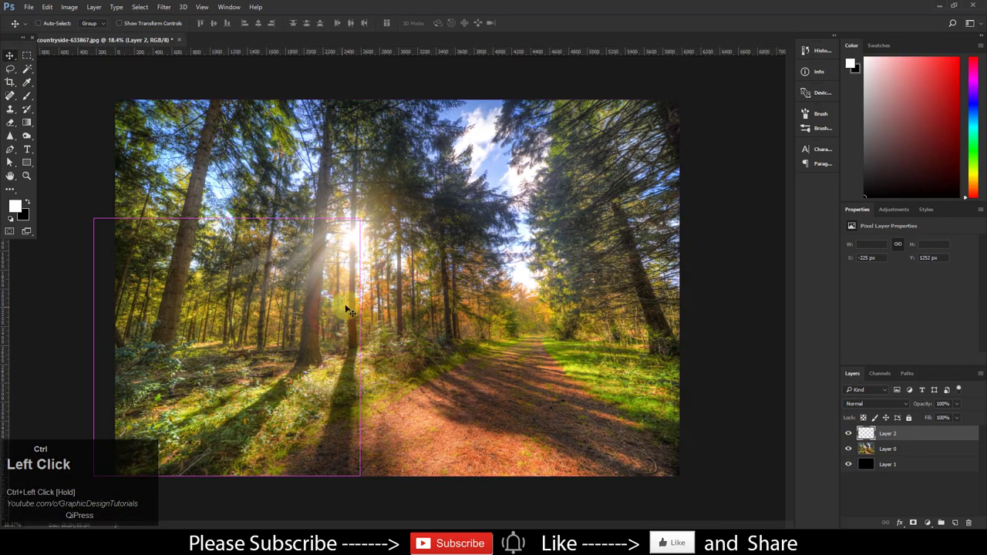
Free-transform Layer 2, dragging the lower-left handle outward to enlarge the rays
{"action": "key", "text": "ctrl+t"}
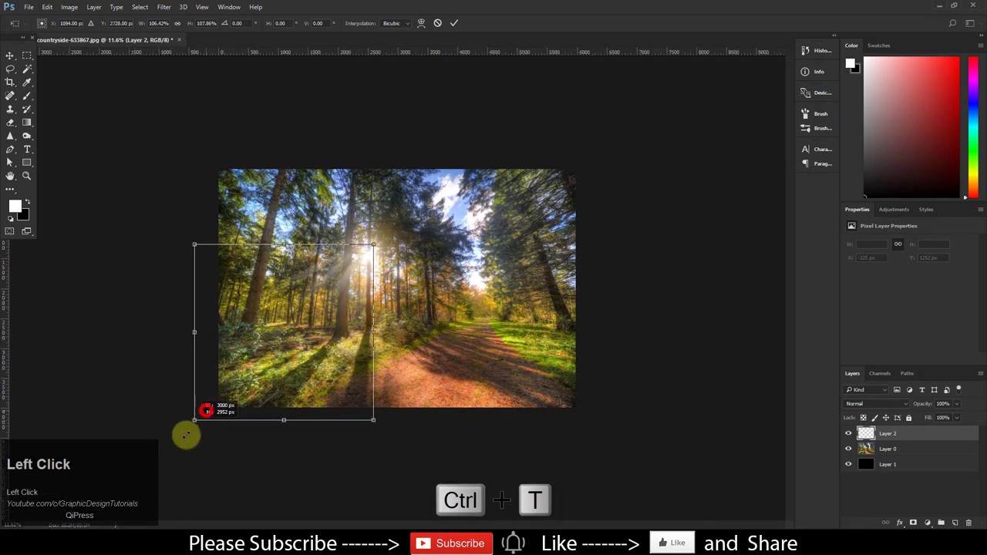
{"action": "left_click_drag", "start_coordinate": [195, 419], "coordinate": [218, 442]}
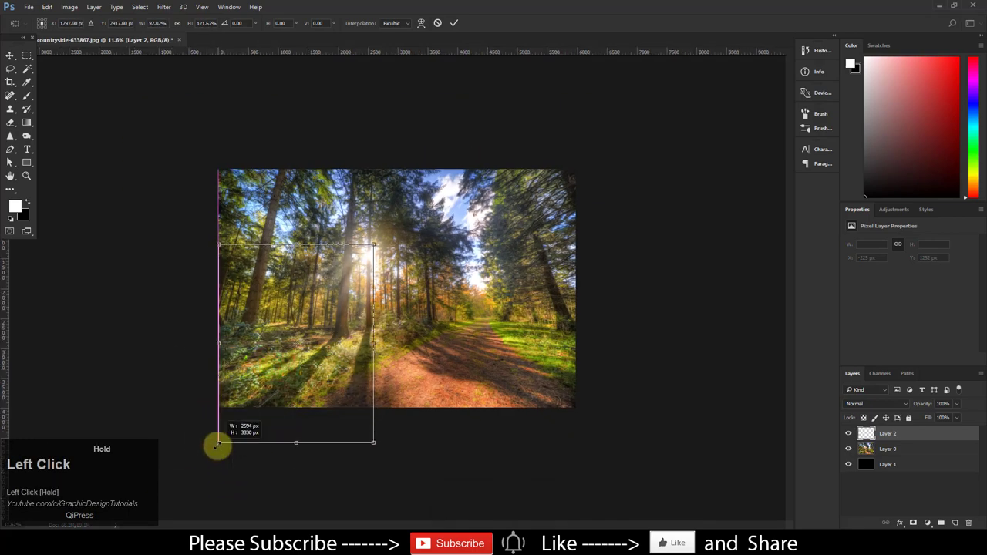
{"action": "left_click_drag", "start_coordinate": [218, 442], "coordinate": [194, 449]}
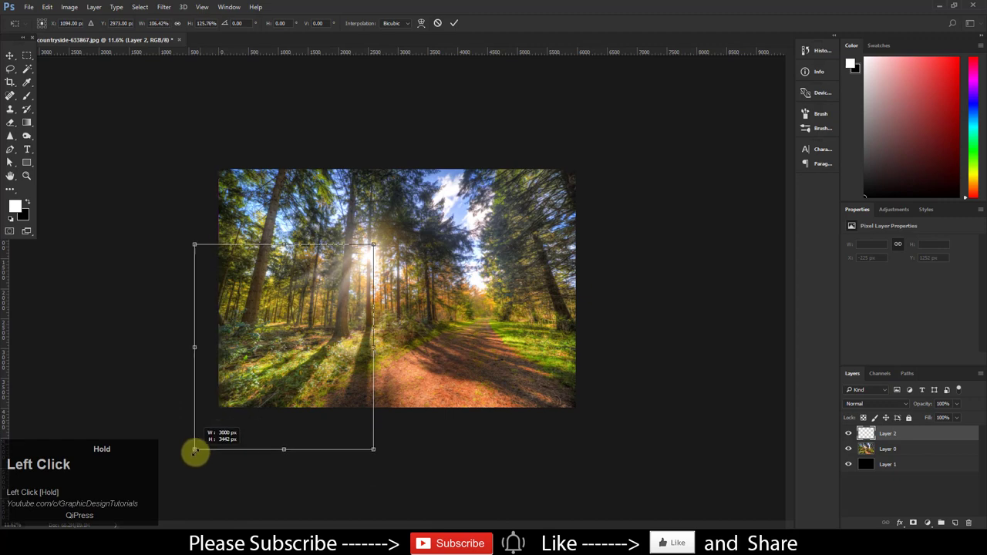
{"action": "left_click_drag", "start_coordinate": [195, 451], "coordinate": [189, 468]}
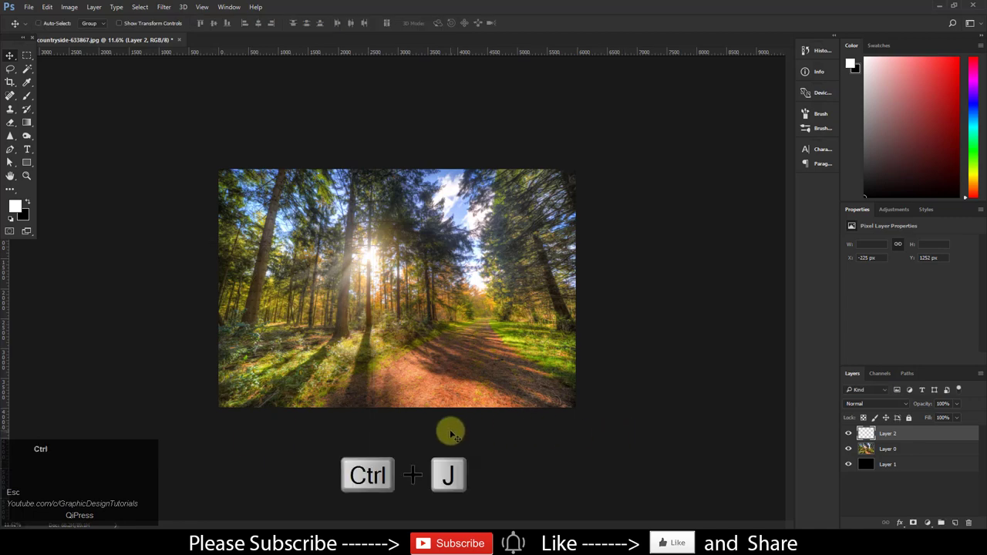
Duplicate Layer 2 with Ctrl+J and stretch the original's rays farther lower-left
{"action": "key", "text": "ctrl+j"}
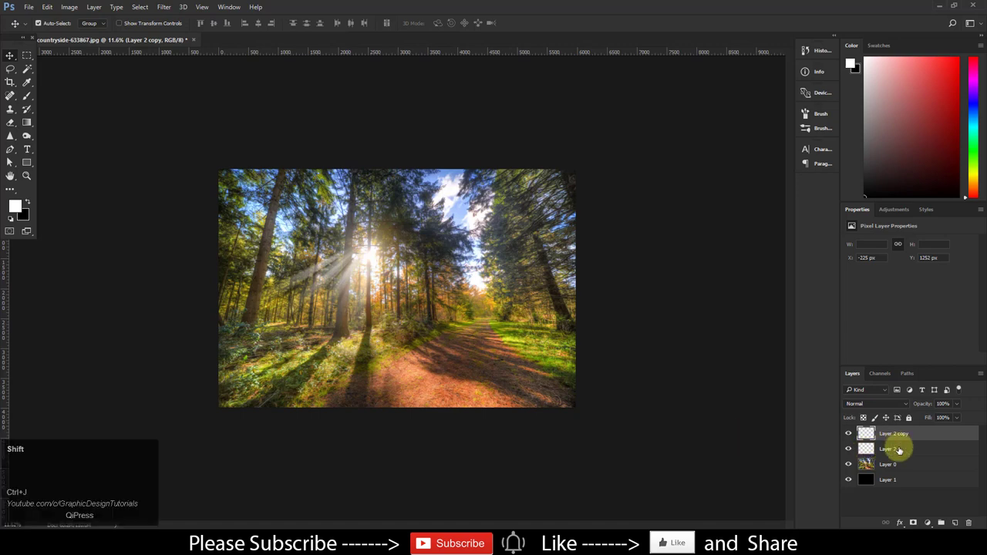
{"action": "key", "text": "ctrl+t"}
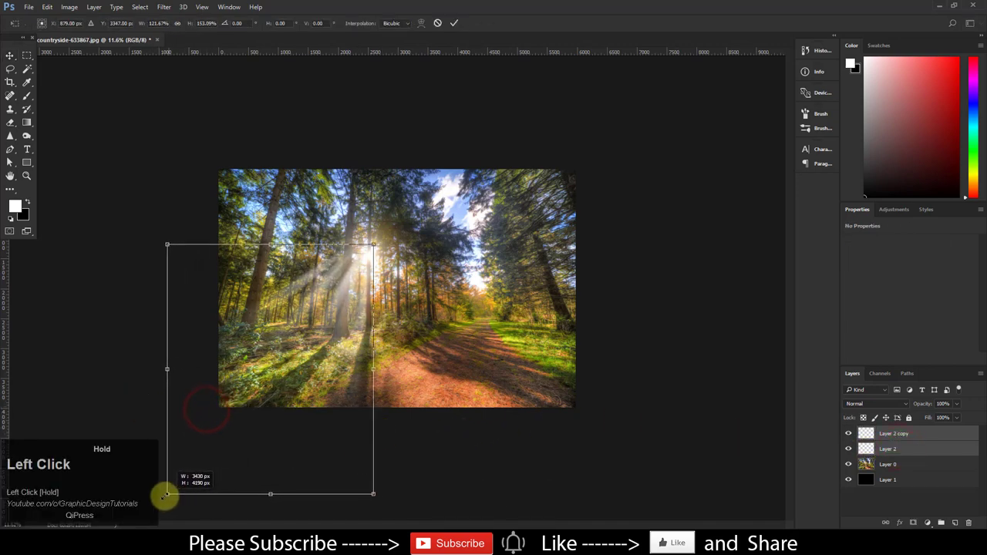
{"action": "left_click_drag", "start_coordinate": [167, 494], "coordinate": [150, 509]}
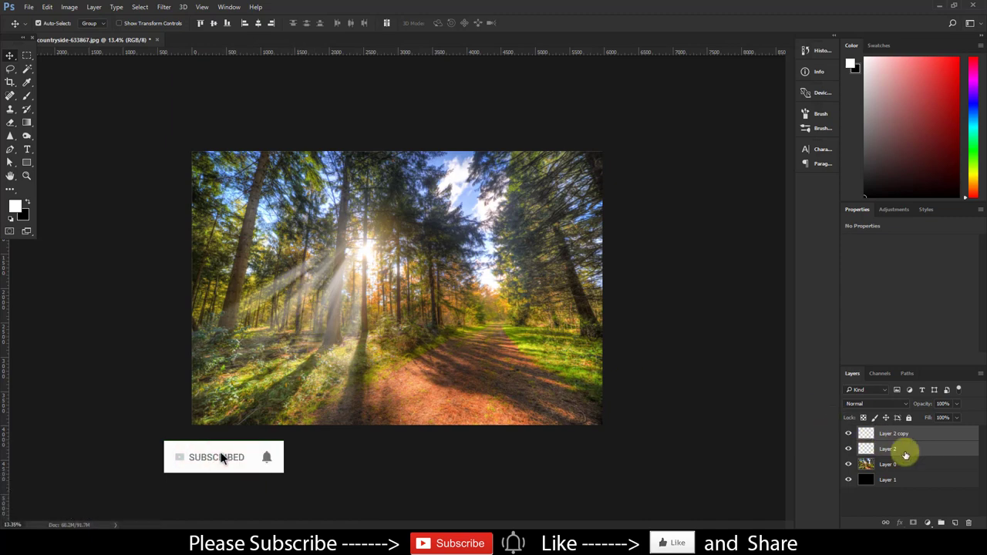
Combine both ray layers into Group 1 with Group from Layers
{"action": "right_click", "coordinate": [894, 448]}
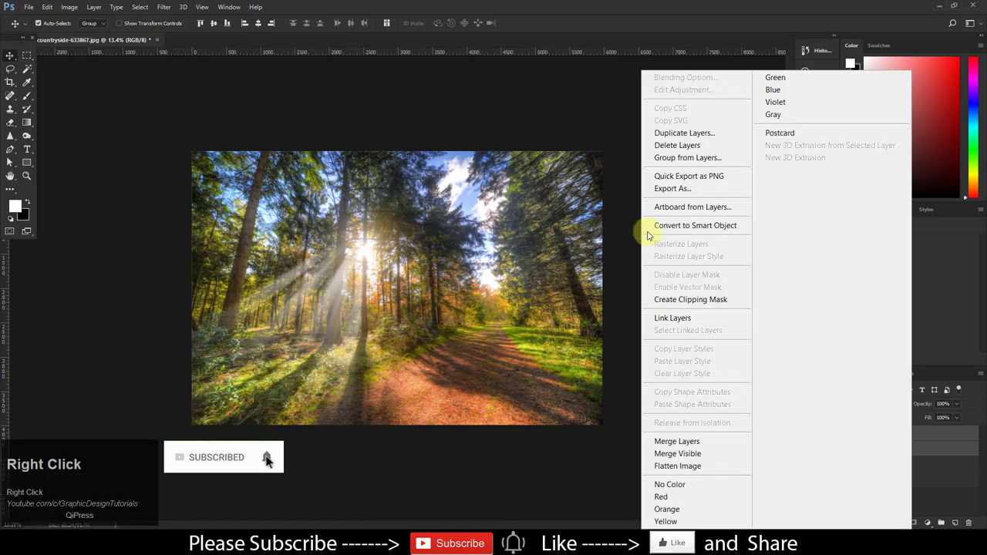
{"action": "left_click", "coordinate": [687, 157]}
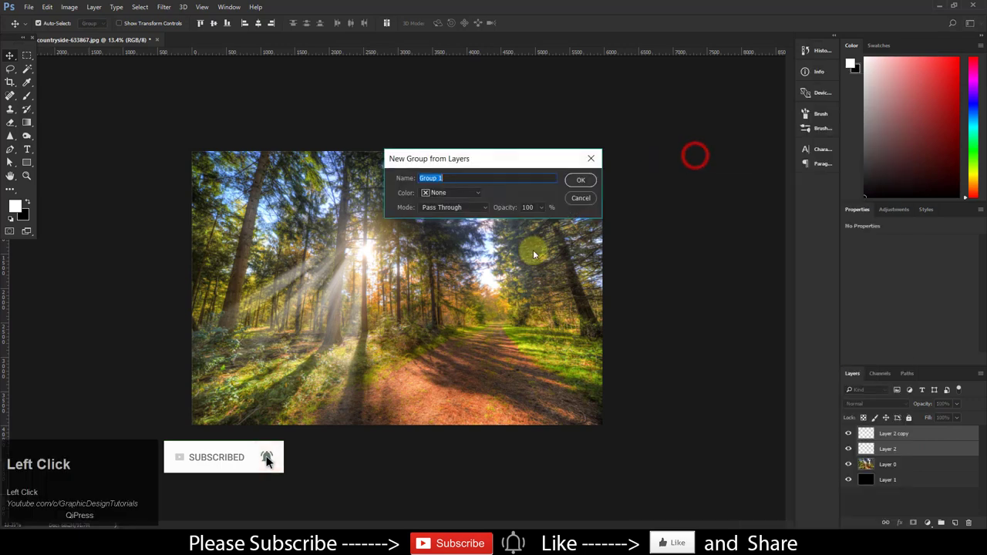
{"action": "left_click", "coordinate": [581, 179]}
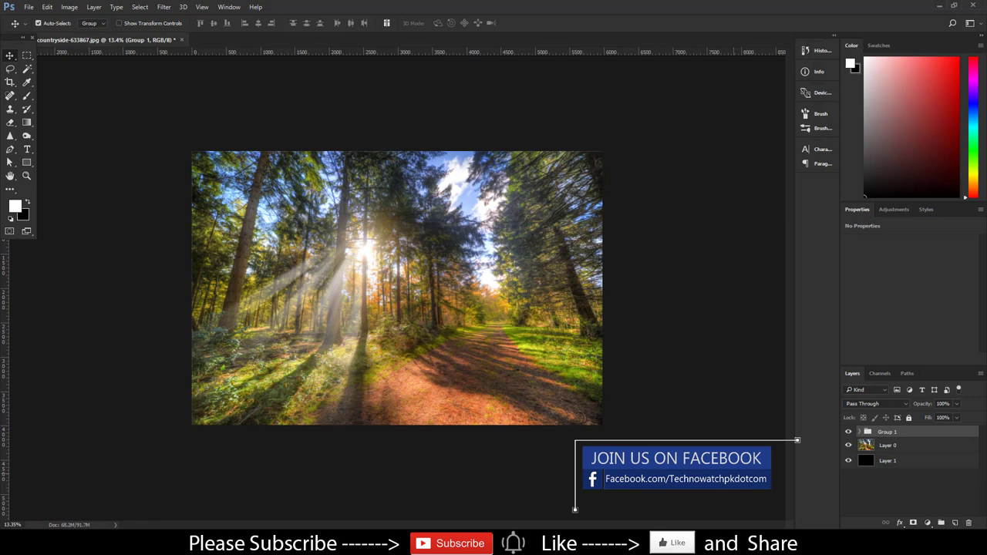
{"action": "right_click", "coordinate": [886, 432]}
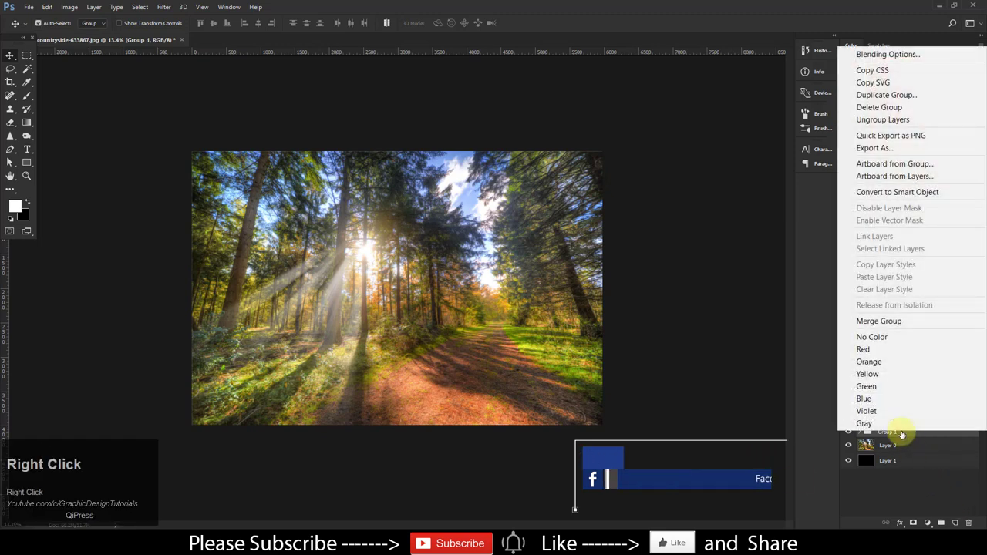
Duplicate Group 1 and rotate the copy about 60° so its rays fan upward-left
{"action": "left_click", "coordinate": [887, 94]}
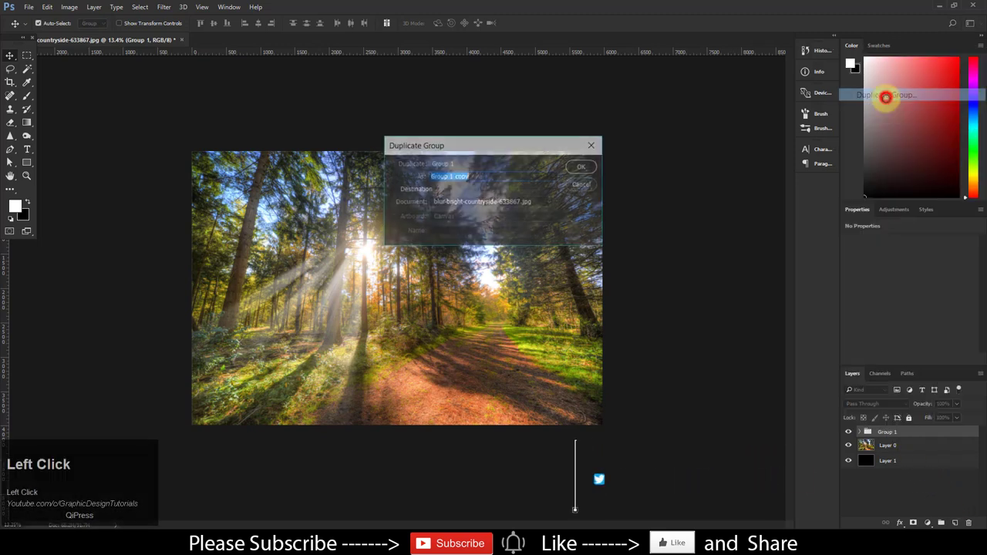
{"action": "left_click", "coordinate": [581, 167]}
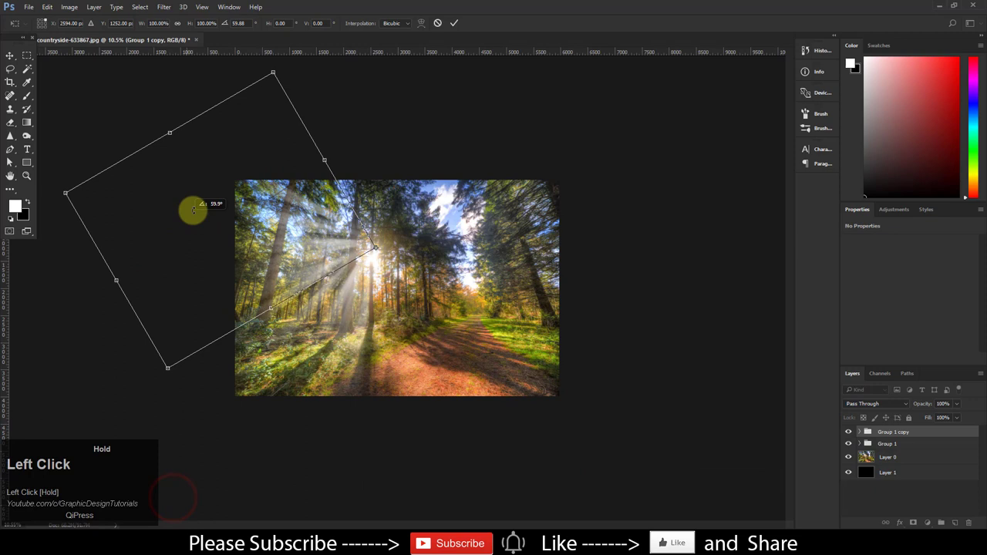
{"action": "left_click_drag", "start_coordinate": [193, 212], "coordinate": [199, 220]}
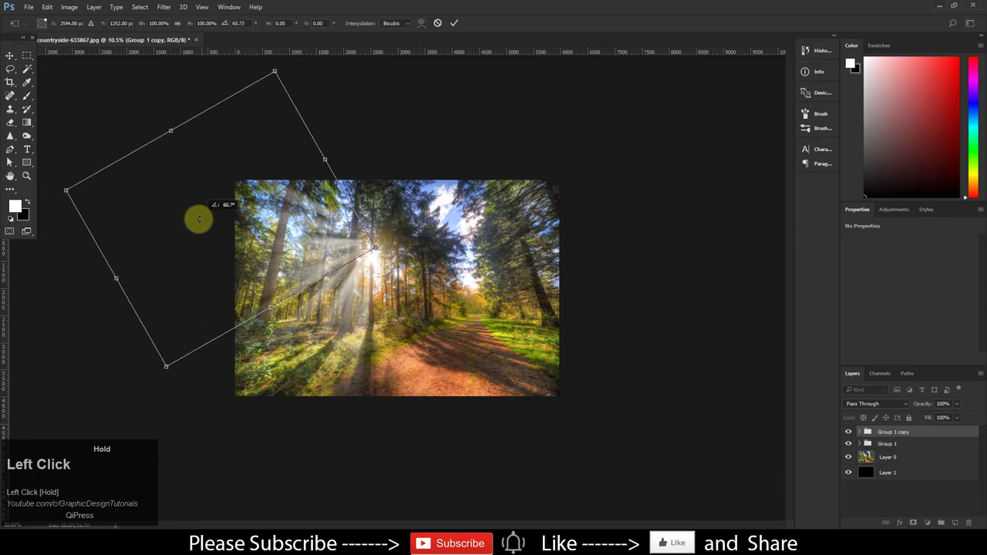
{"action": "left_click_drag", "start_coordinate": [199, 219], "coordinate": [195, 228]}
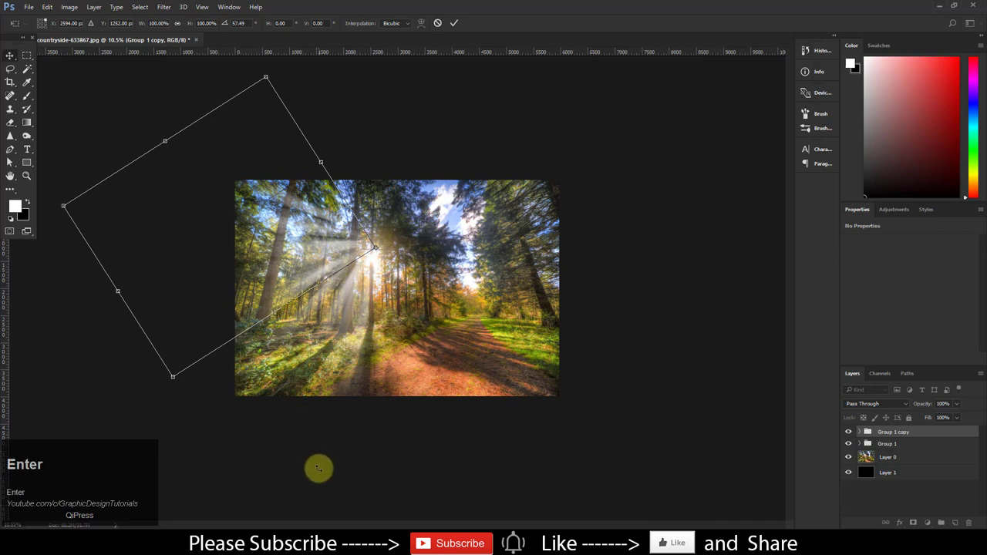
{"action": "key", "text": "Enter"}
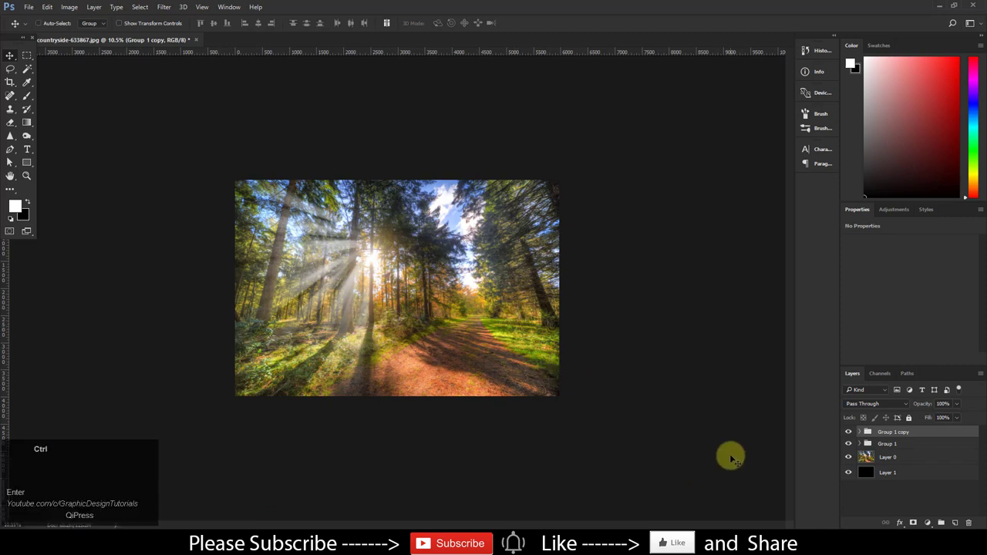
Rotate Group 1 copy to about 8°, commit it, and add Group 1 to the selection
{"action": "key", "text": "ctrl+t"}
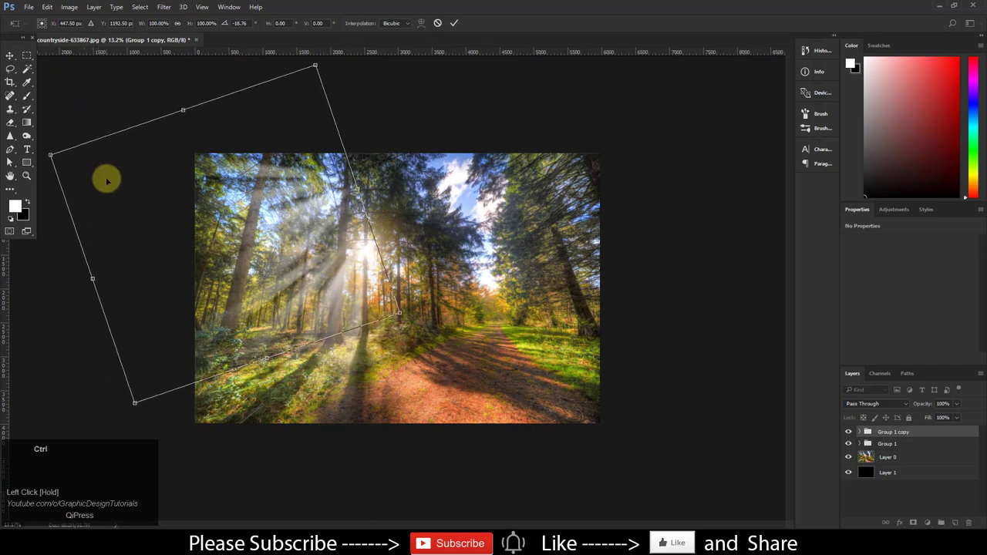
{"action": "key", "text": "ctrl+z"}
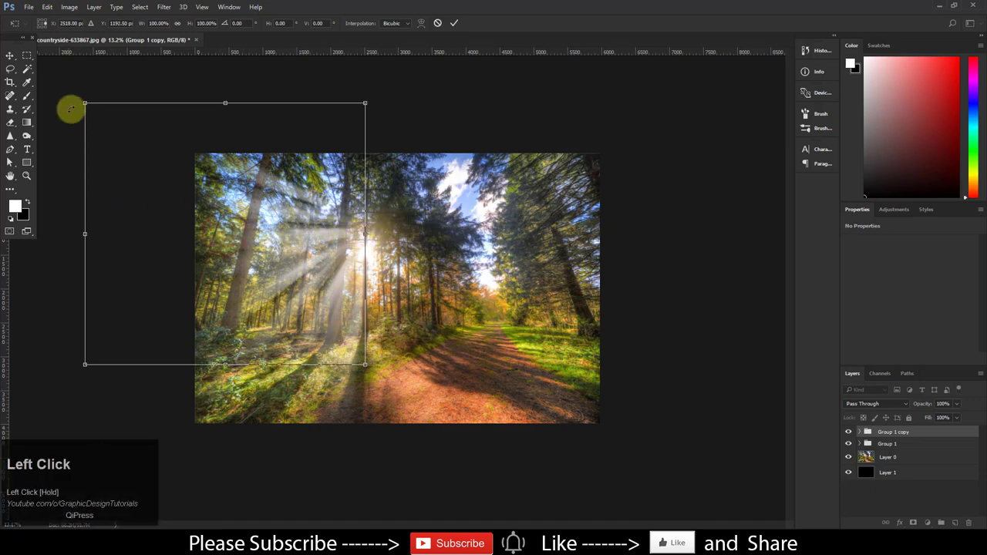
{"action": "left_click_drag", "start_coordinate": [85, 103], "coordinate": [105, 80]}
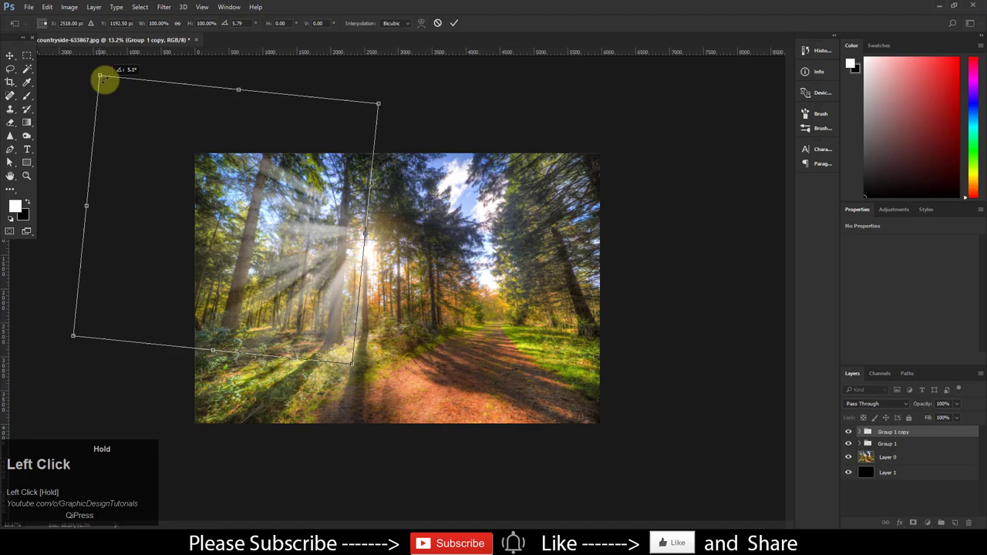
{"action": "left_click_drag", "start_coordinate": [104, 80], "coordinate": [112, 76]}
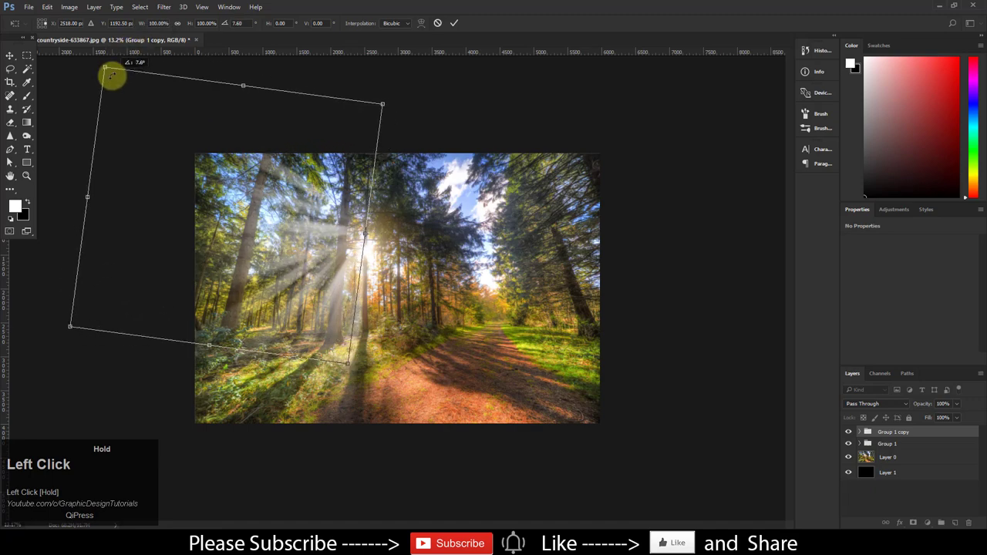
{"action": "left_click_drag", "start_coordinate": [114, 75], "coordinate": [110, 68]}
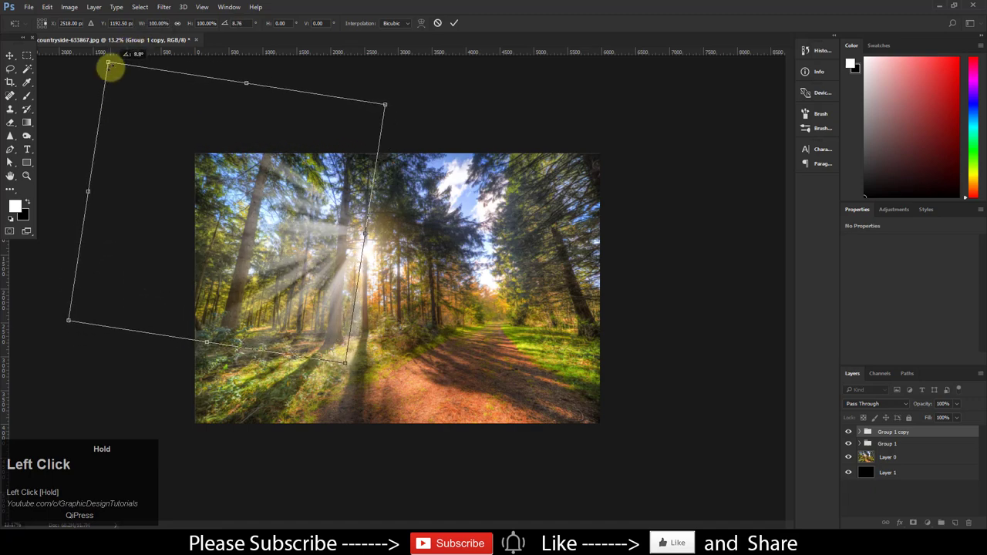
{"action": "left_click_drag", "start_coordinate": [110, 68], "coordinate": [112, 71]}
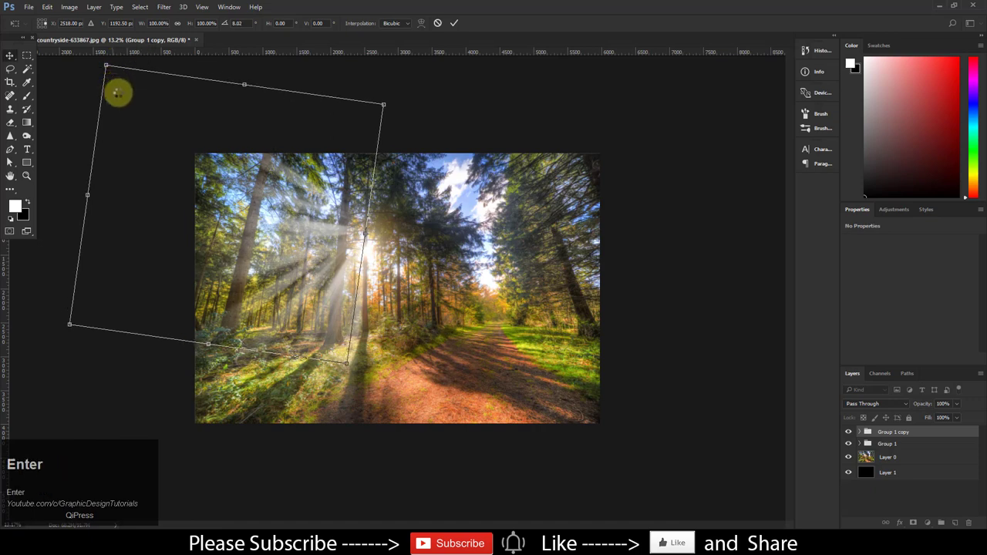
{"action": "key", "text": "Enter"}
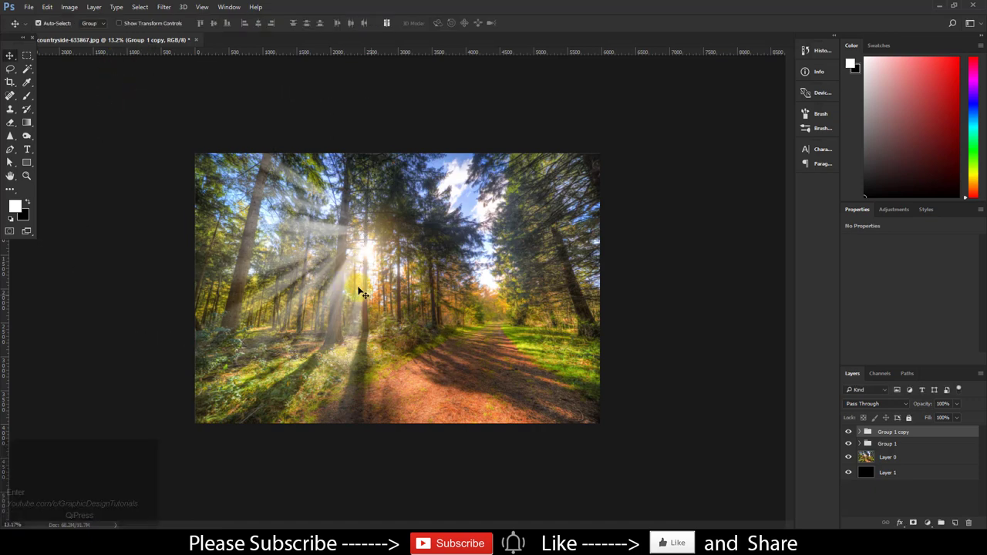
{"action": "left_click", "coordinate": [887, 444]}
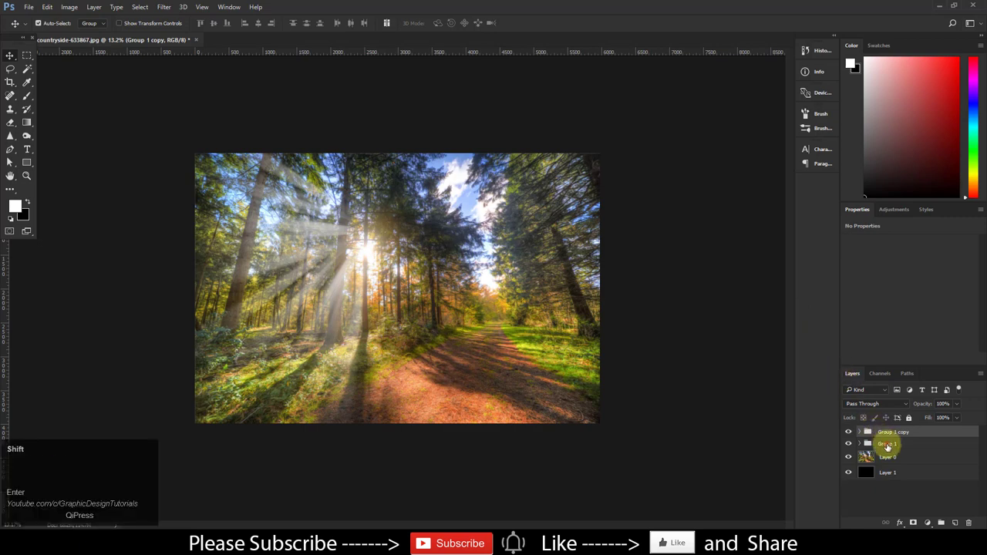
Duplicate both ray groups with Ctrl+J and flip the copies horizontally
{"action": "key", "text": "ctrl+j"}
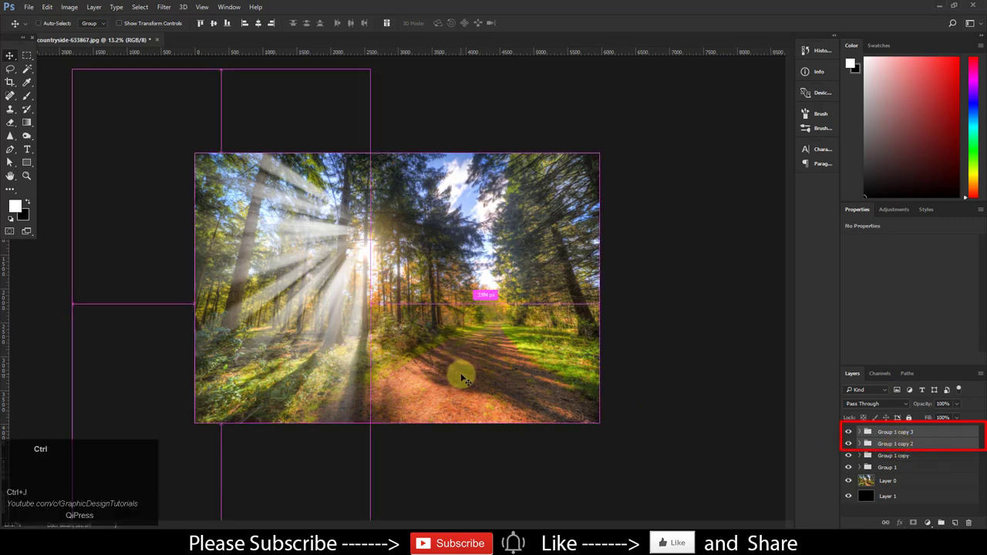
{"action": "right_click", "coordinate": [463, 378]}
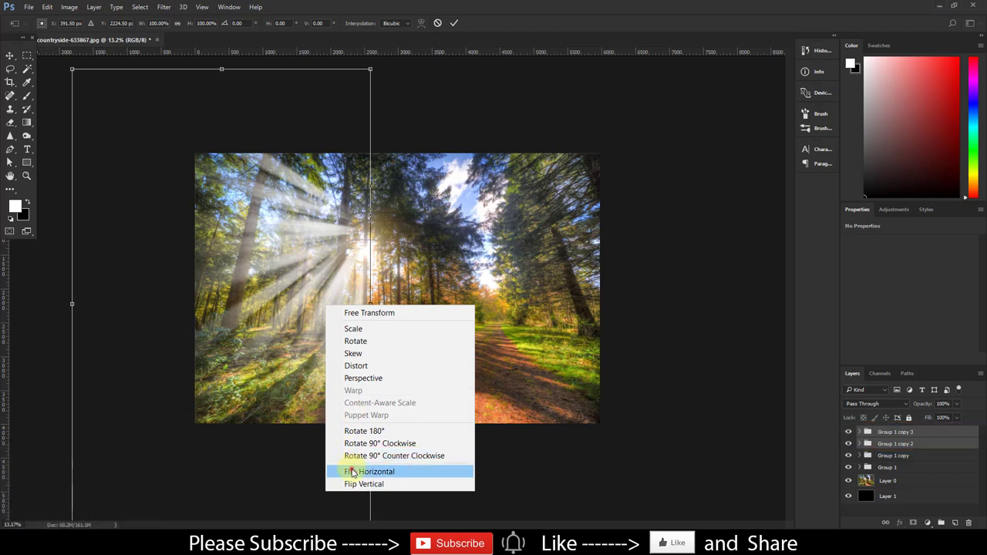
{"action": "left_click", "coordinate": [372, 471]}
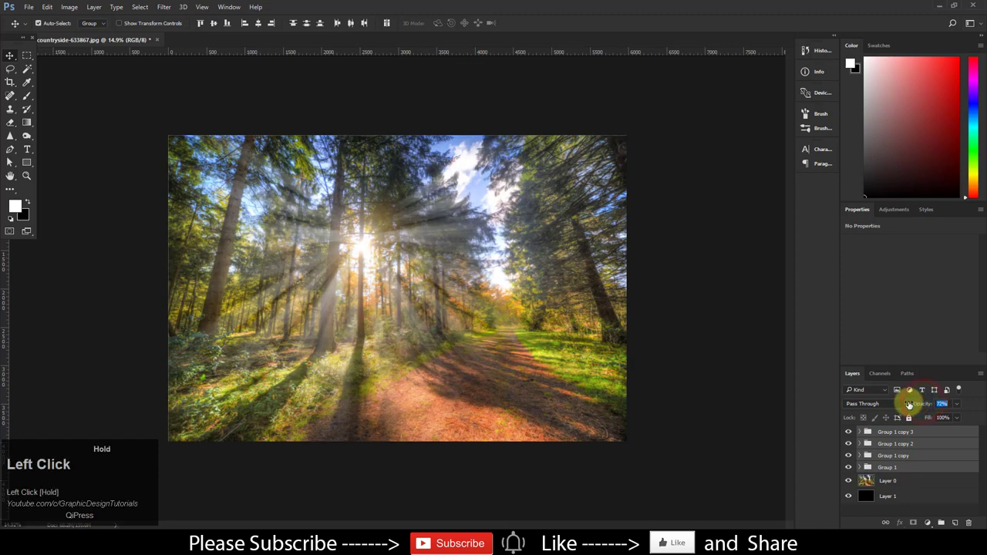
Lower the ray groups' opacity, select all four ray groups and group them together
{"action": "left_click_drag", "start_coordinate": [933, 404], "coordinate": [948, 404]}
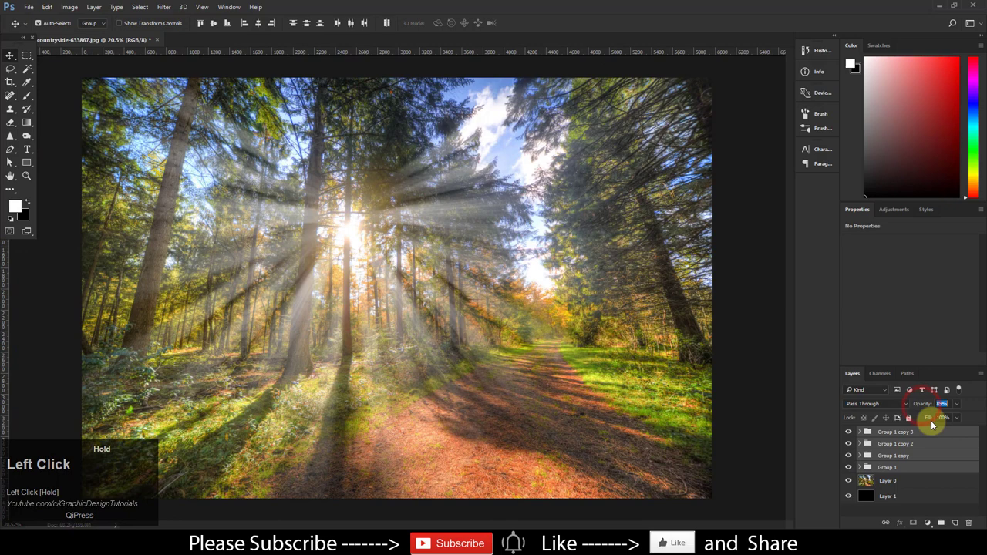
{"action": "left_click", "coordinate": [887, 468]}
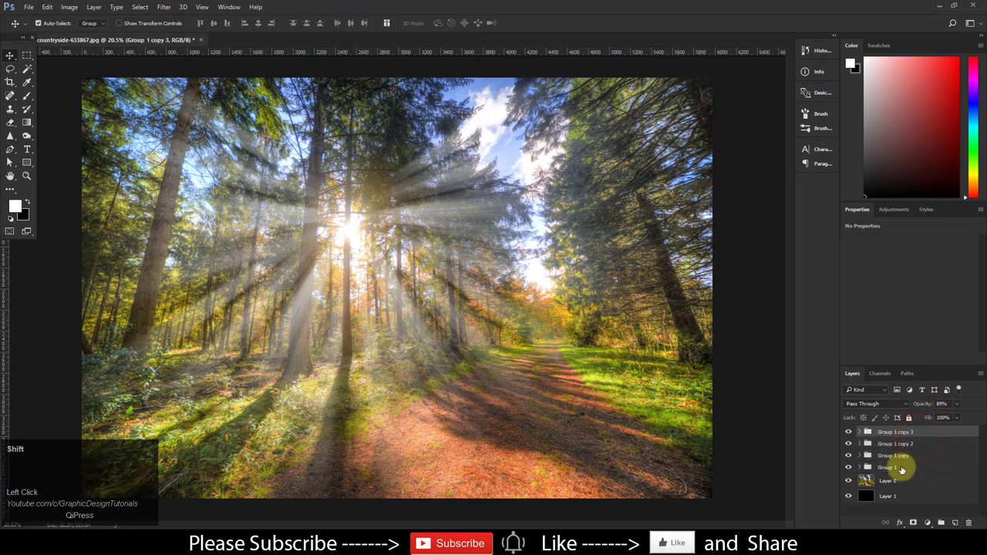
{"action": "key", "text": "ctrl+g"}
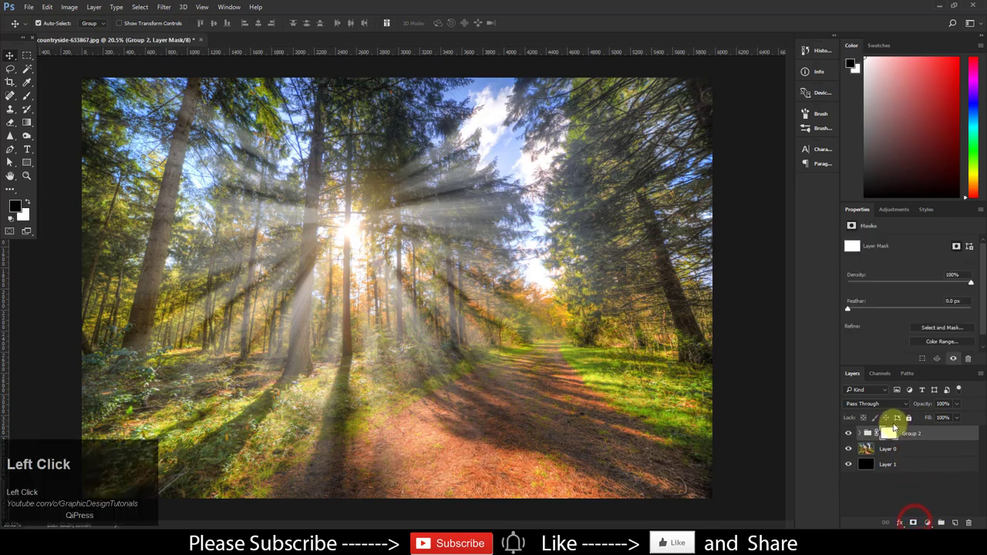
Expand Group 2 to show its ray groups and pick the Brush tool
{"action": "left_click", "coordinate": [860, 433]}
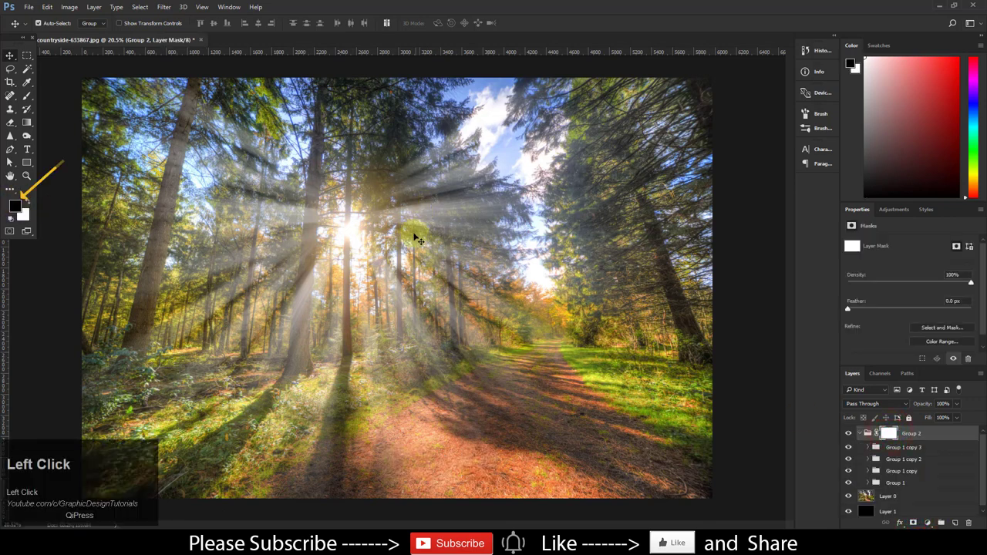
{"action": "left_click", "coordinate": [25, 111]}
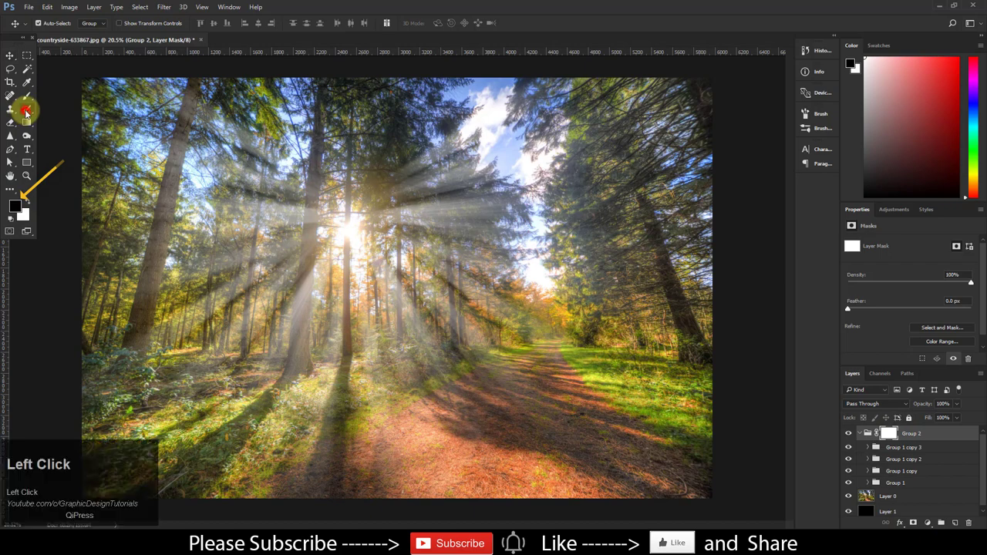
{"action": "left_click", "coordinate": [25, 110]}
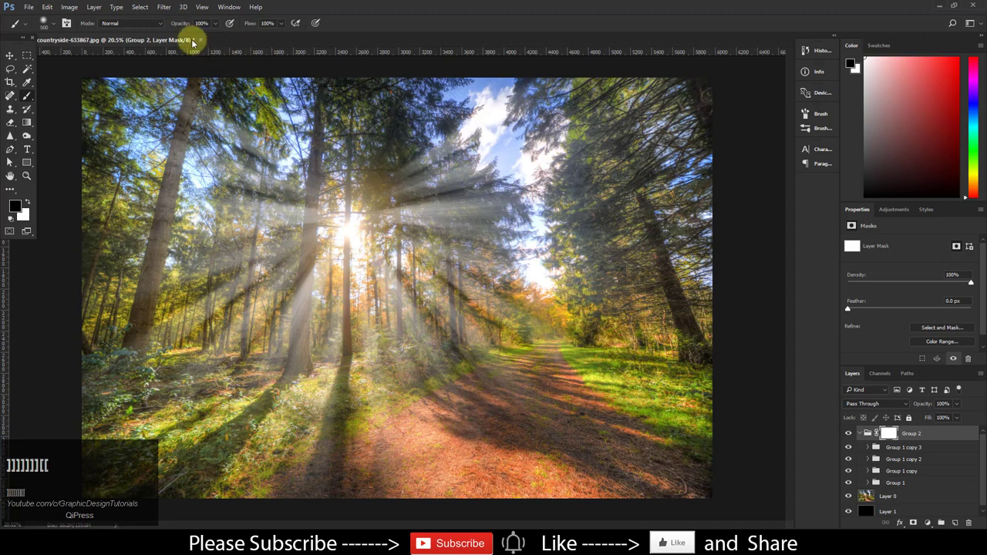
Paint black at about 32% brush opacity on Group 2's mask over unwanted rays, then zoom out
{"action": "left_click", "coordinate": [180, 23]}
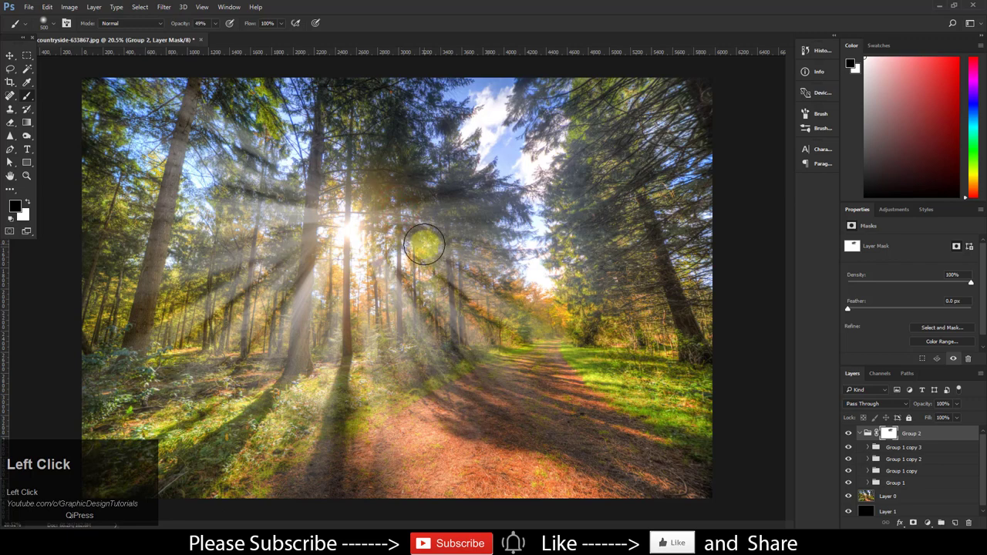
{"action": "key", "text": "ctrl+z"}
{"action": "type", "text": "32"}
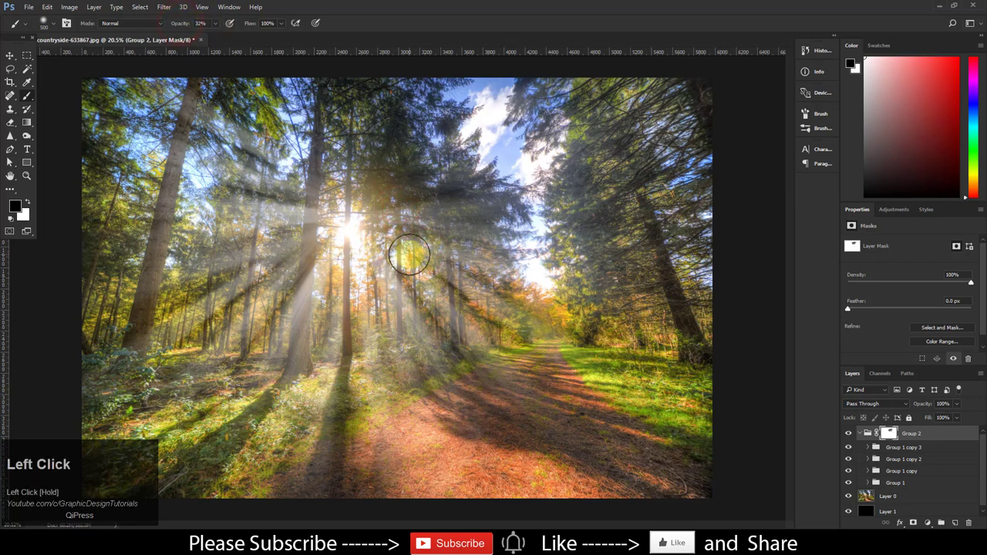
{"action": "left_click_drag", "start_coordinate": [408, 254], "coordinate": [300, 299]}
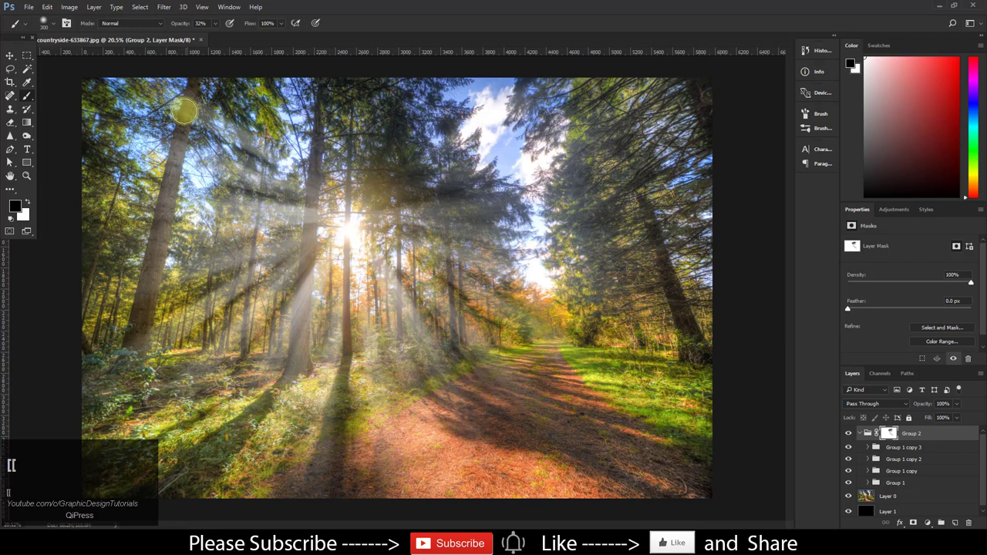
{"action": "left_click_drag", "start_coordinate": [185, 112], "coordinate": [227, 312]}
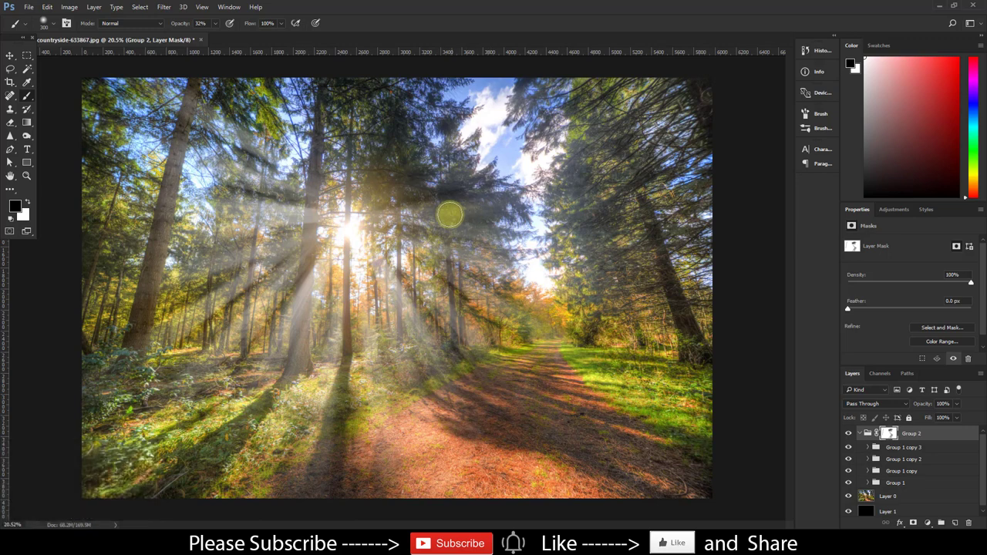
{"action": "key", "text": "ctrl+z"}
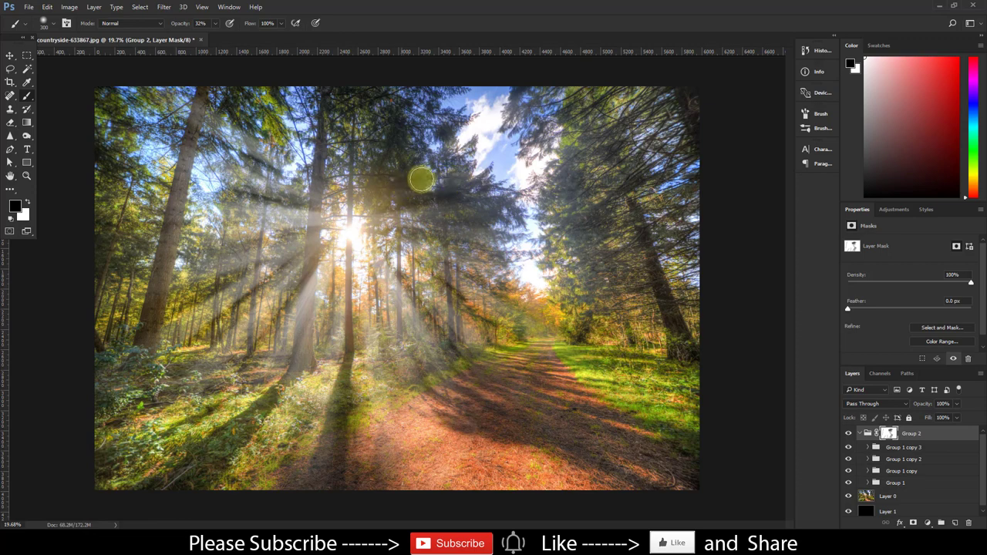
{"action": "left_click", "coordinate": [239, 147]}
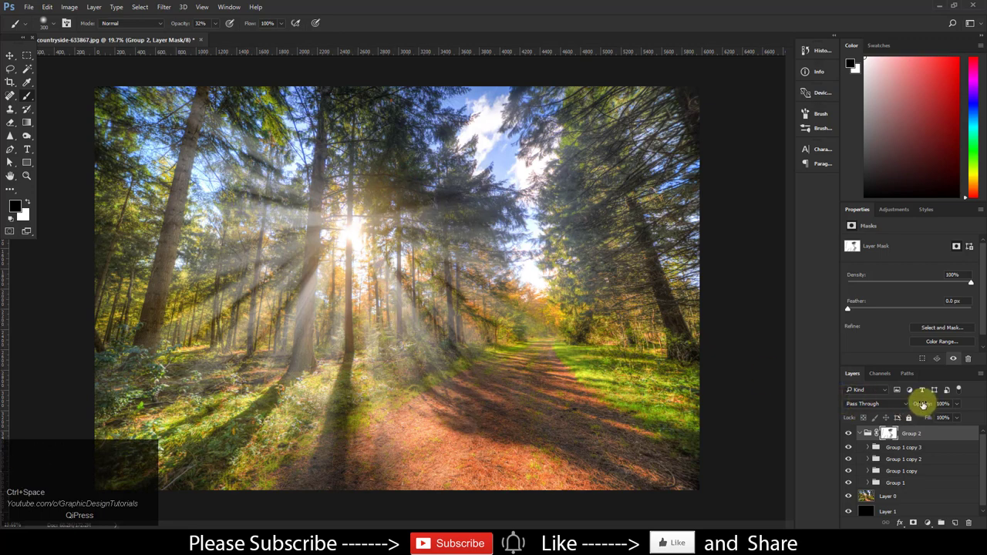
{"action": "left_click", "coordinate": [941, 404]}
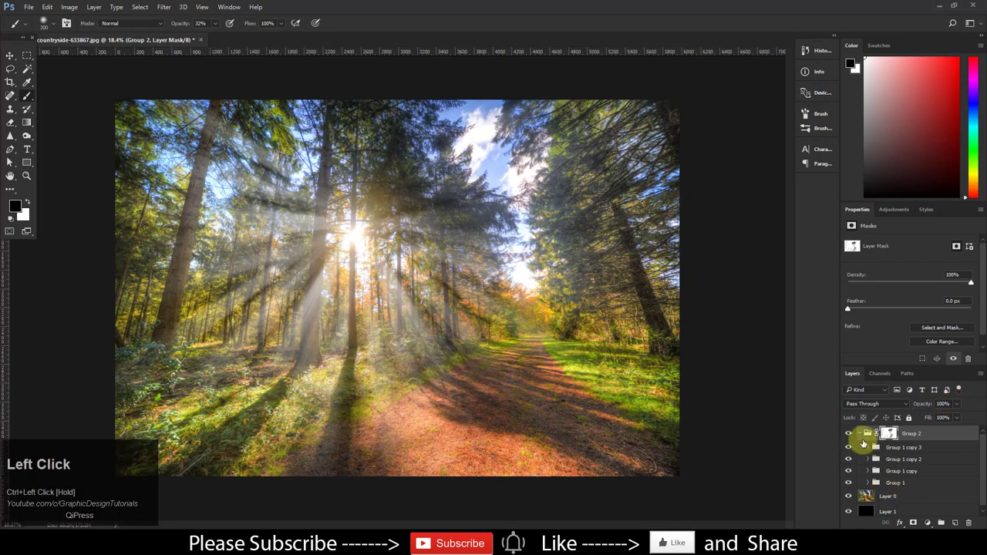
{"action": "left_click", "coordinate": [848, 433]}
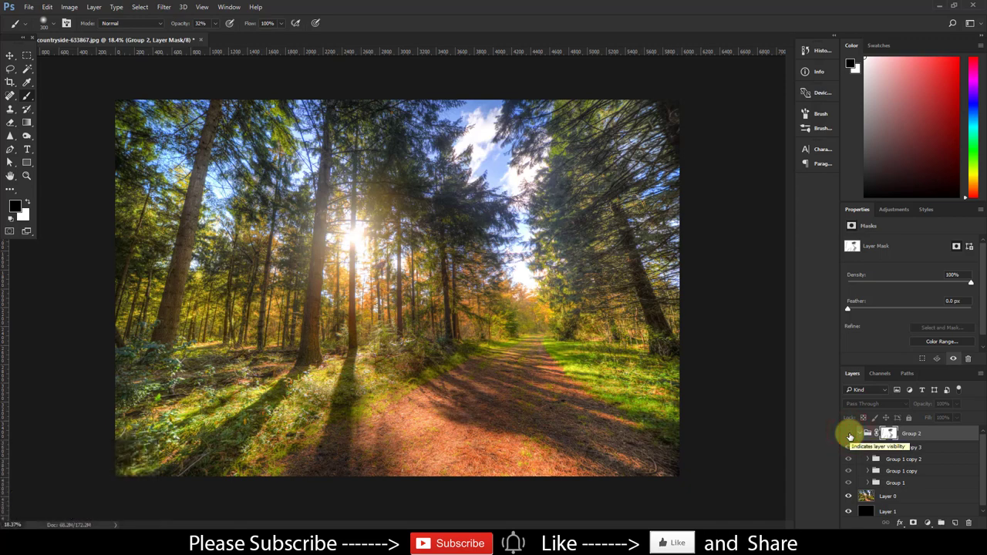
{"action": "left_click", "coordinate": [848, 433]}
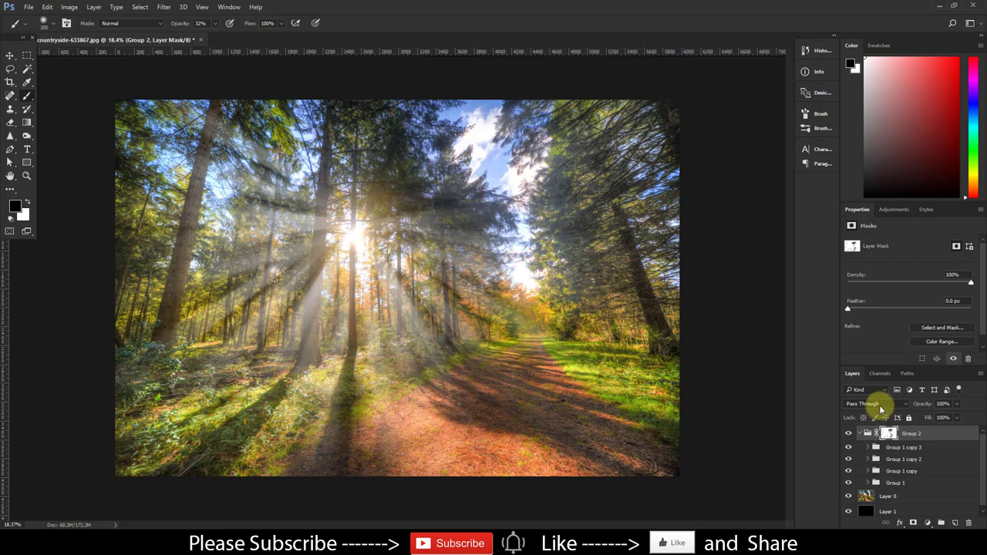
Cycle Group 2 through Dissolve, Darker Color, Lighten, Overlay, Soft Light, Exclusion to Subtract, then hide it
{"action": "left_click", "coordinate": [875, 403]}
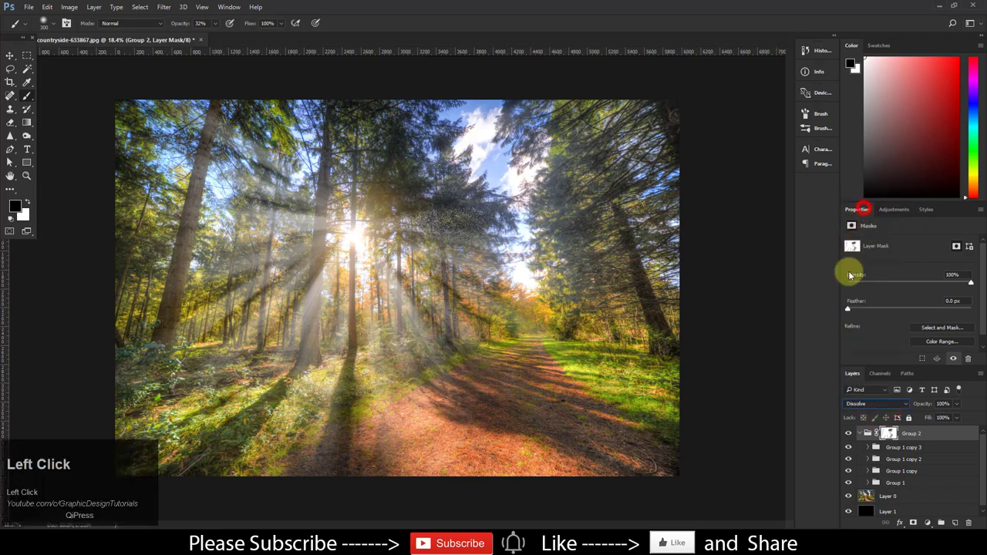
{"action": "left_click", "coordinate": [875, 403]}
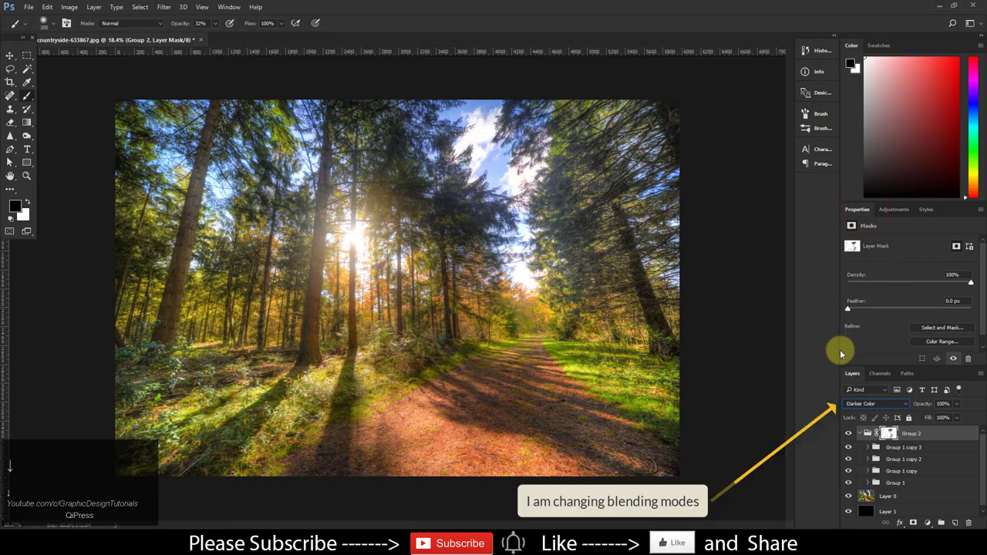
{"action": "left_click", "coordinate": [875, 403]}
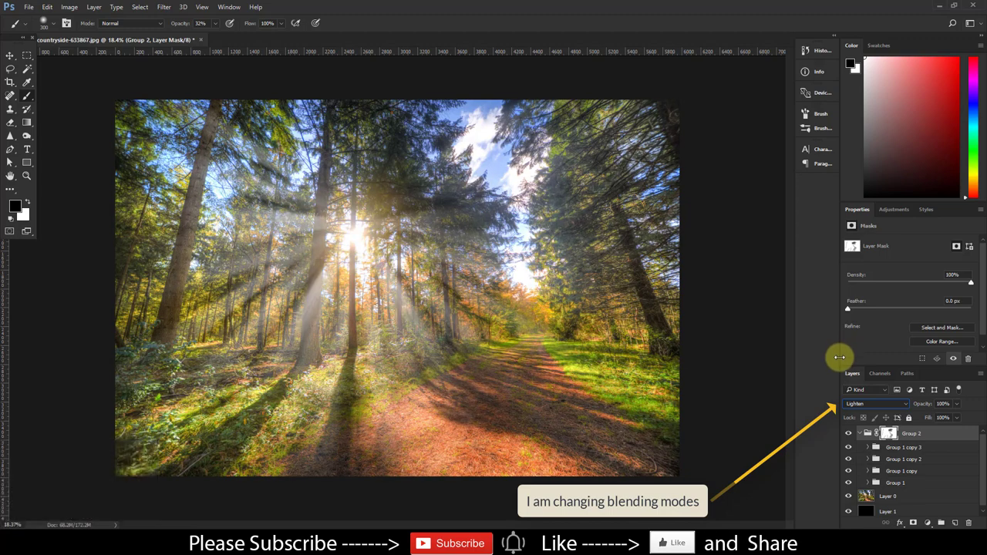
{"action": "left_click", "coordinate": [875, 403]}
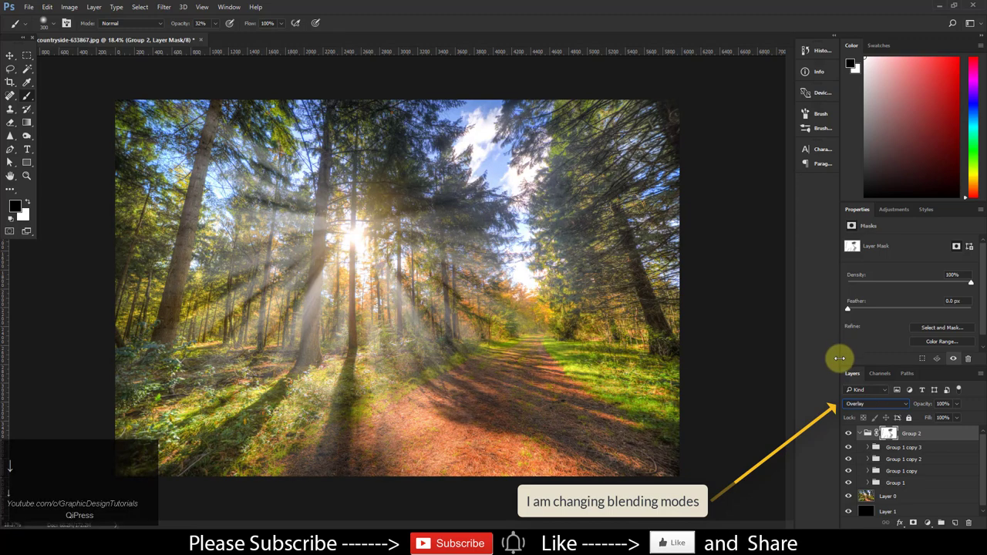
{"action": "left_click", "coordinate": [876, 403]}
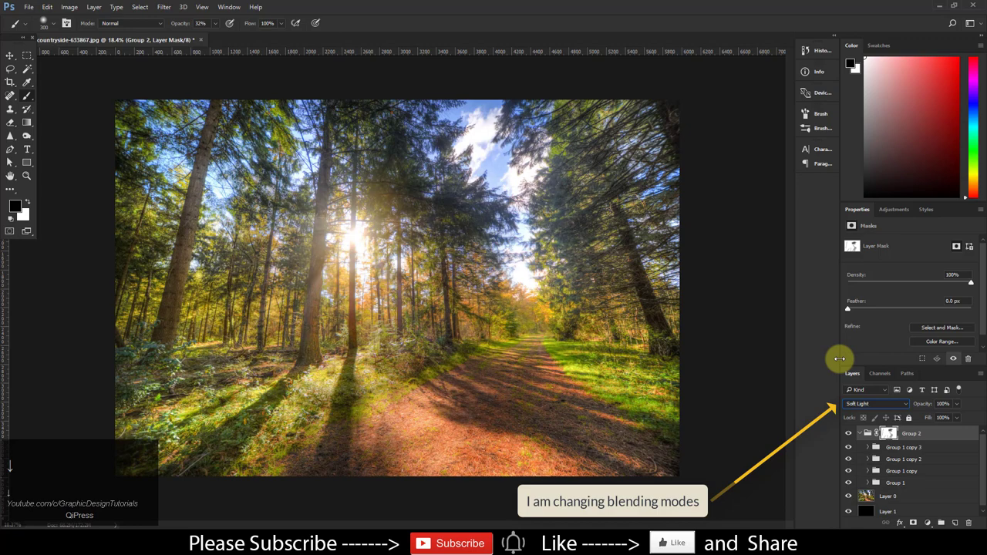
{"action": "left_click", "coordinate": [875, 403]}
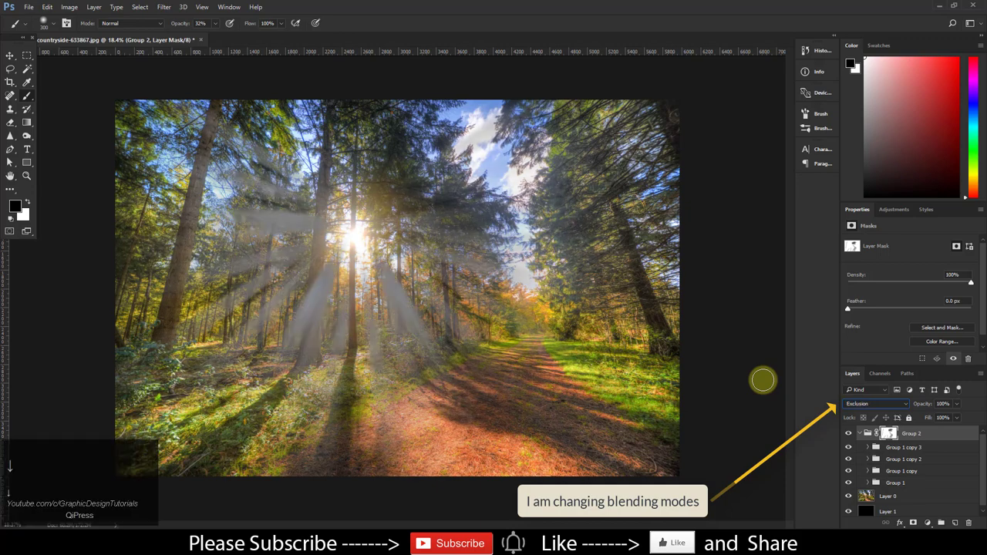
{"action": "left_click", "coordinate": [876, 403]}
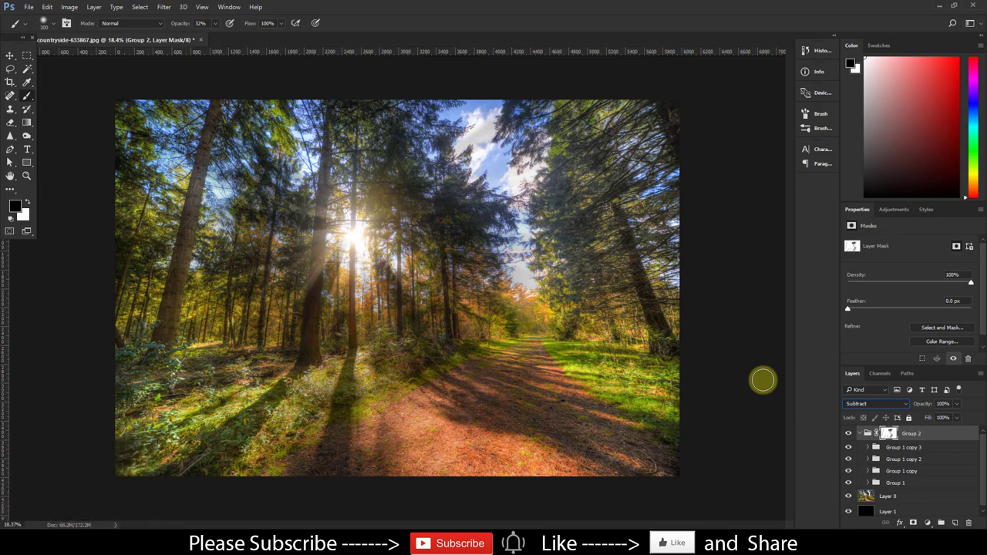
{"action": "left_click", "coordinate": [851, 433]}
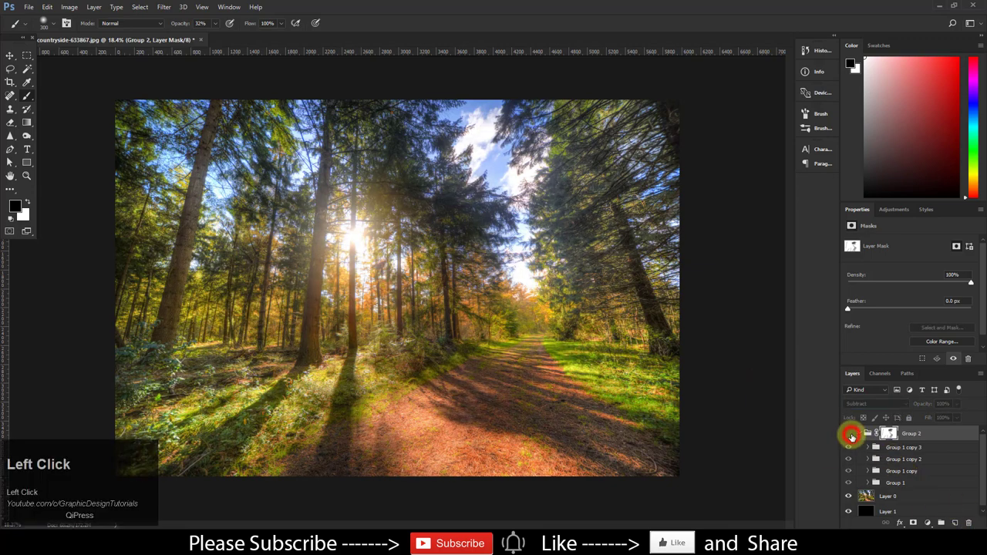
{"action": "left_click", "coordinate": [848, 434]}
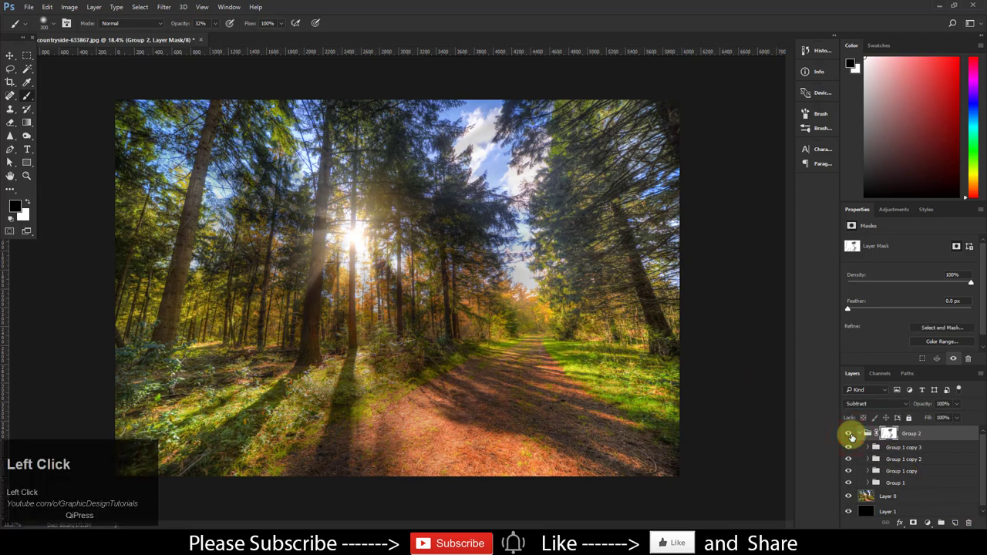
{"action": "left_click", "coordinate": [848, 433]}
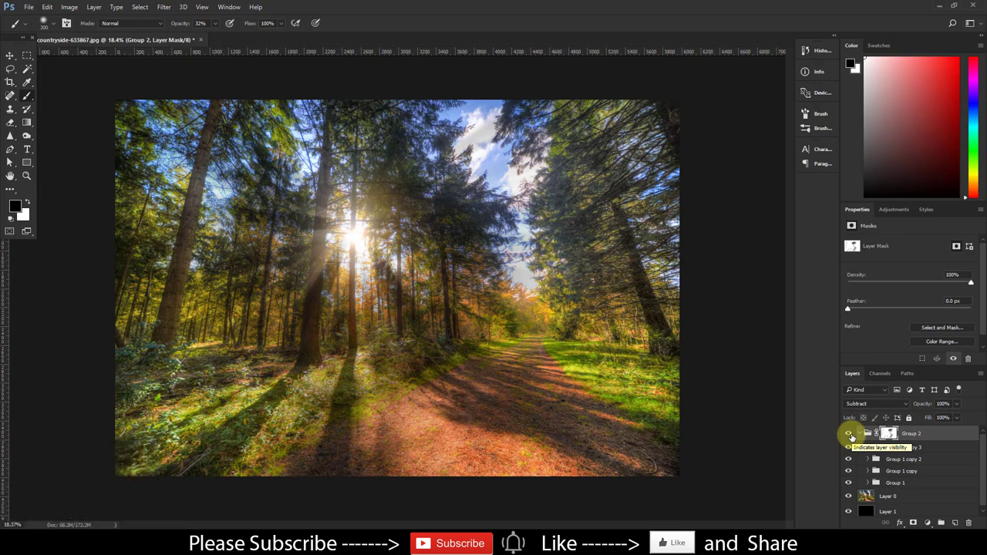
{"action": "left_click", "coordinate": [849, 433]}
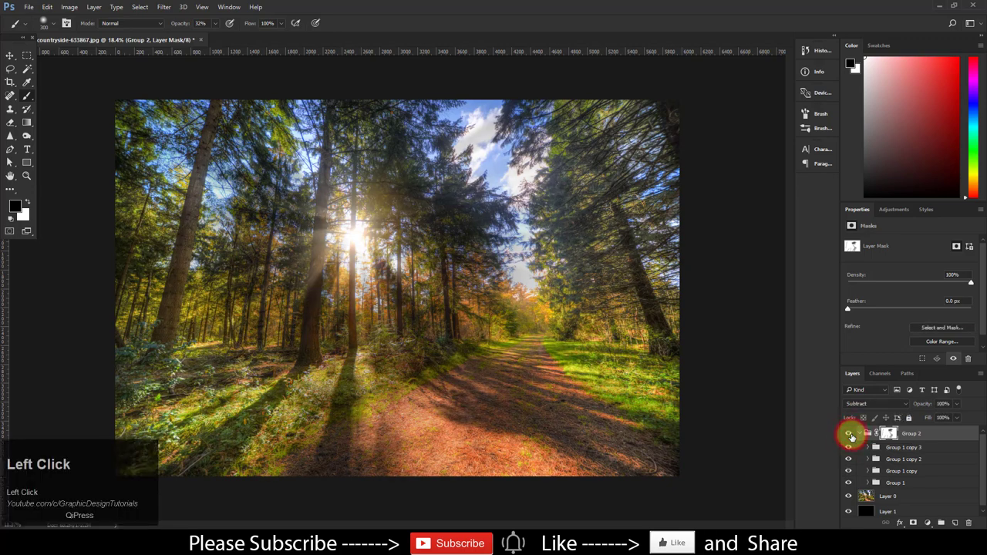
{"action": "left_click", "coordinate": [849, 433]}
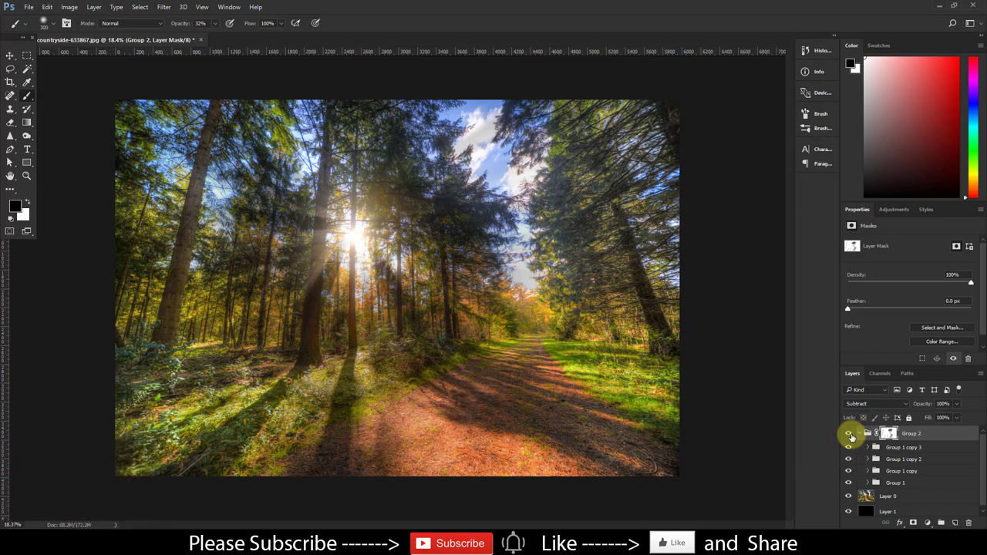
{"action": "left_click", "coordinate": [849, 433]}
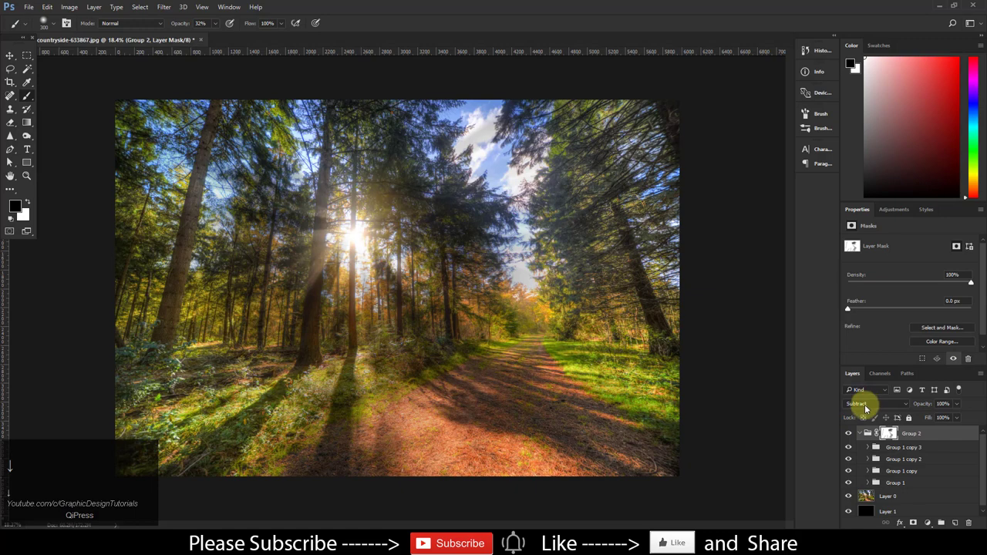
Cycle Group 2 through Dissolve, Darken, Lighten, Pin Light and Soft Light, ending on Hard Light
{"action": "left_click", "coordinate": [876, 404]}
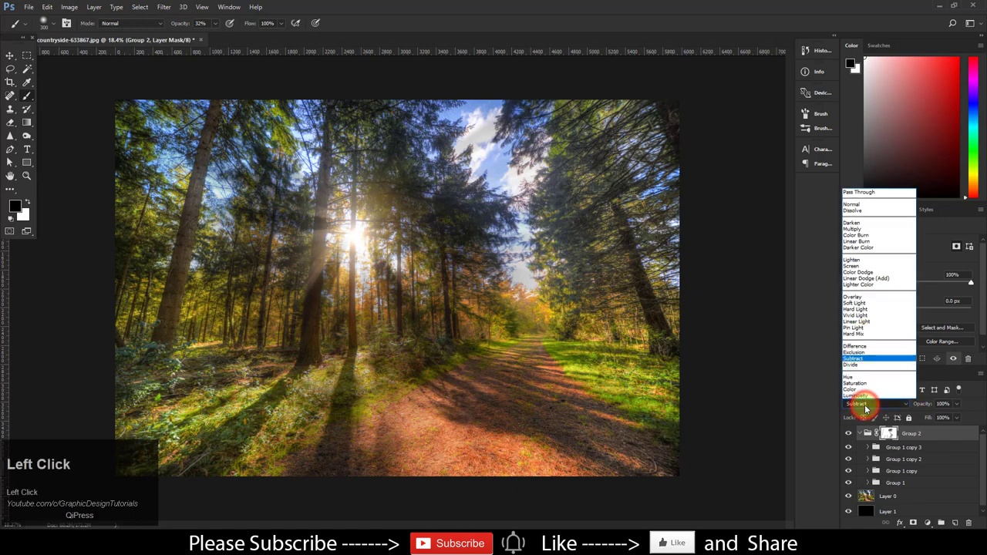
{"action": "left_click", "coordinate": [854, 364]}
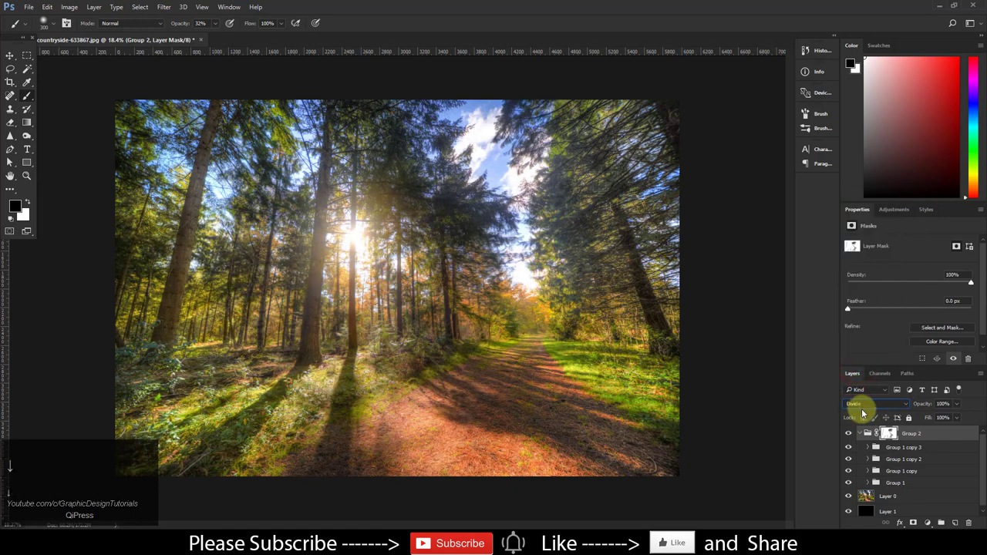
{"action": "left_click", "coordinate": [875, 404]}
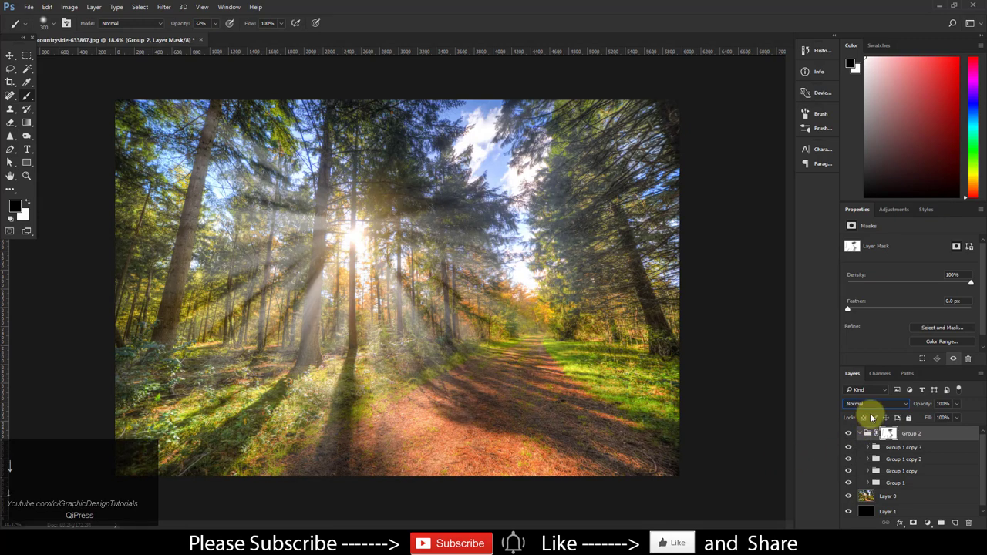
{"action": "left_click", "coordinate": [876, 403]}
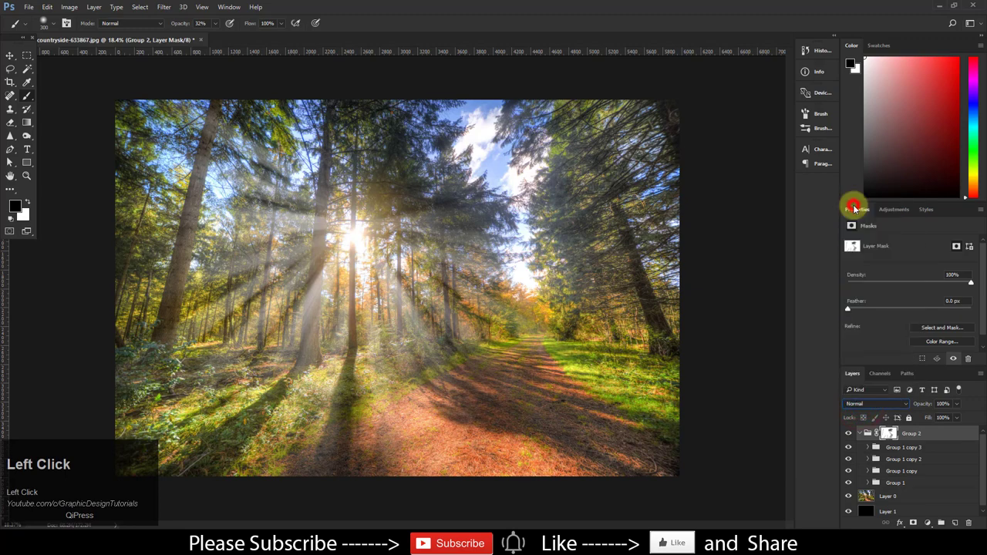
{"action": "left_click", "coordinate": [876, 403]}
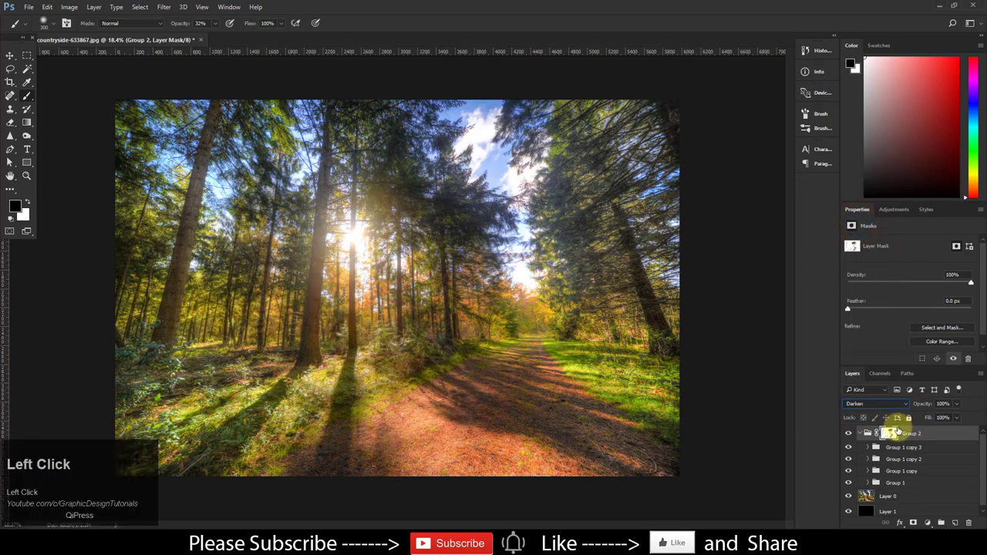
{"action": "left_click", "coordinate": [876, 403]}
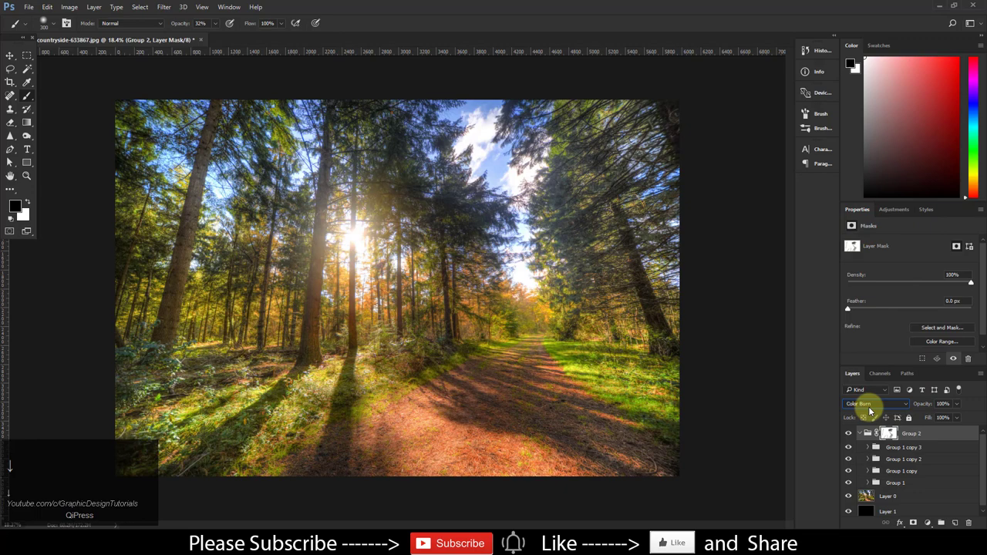
{"action": "left_click", "coordinate": [875, 403]}
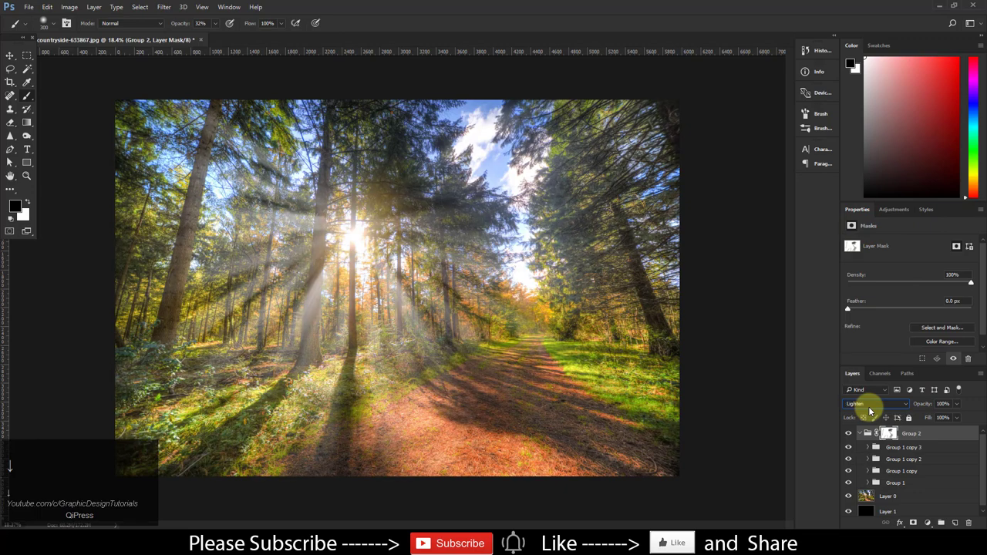
{"action": "left_click", "coordinate": [875, 403]}
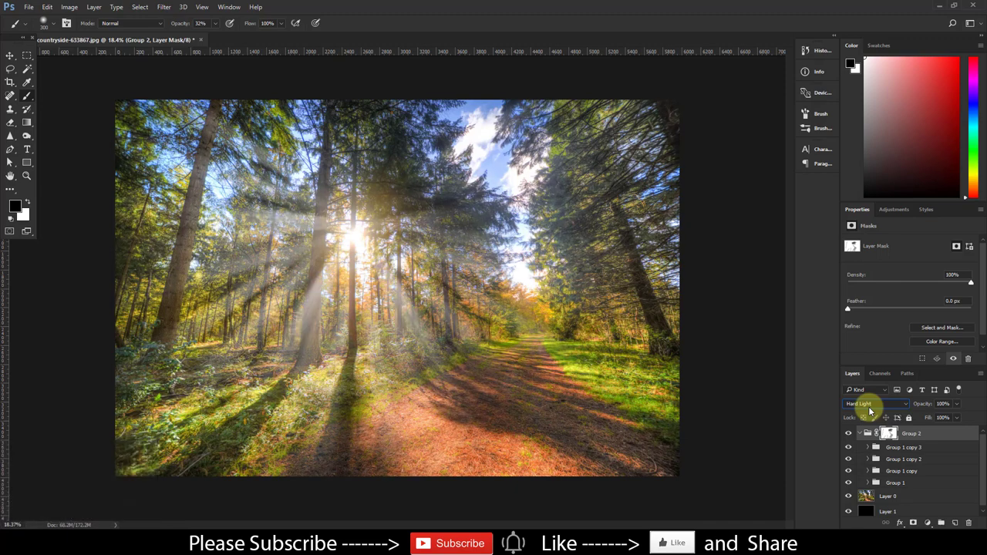
{"action": "left_click", "coordinate": [876, 403]}
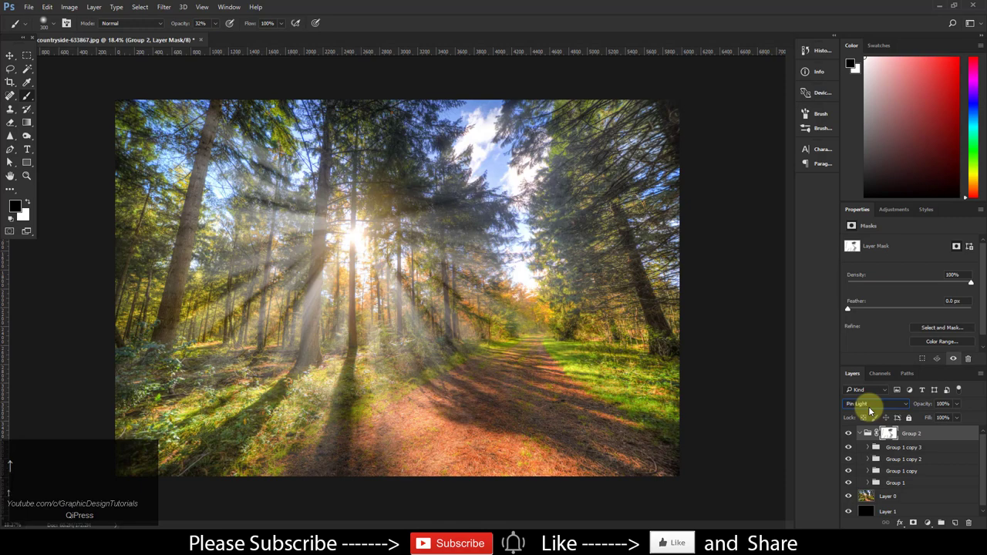
{"action": "left_click", "coordinate": [875, 403]}
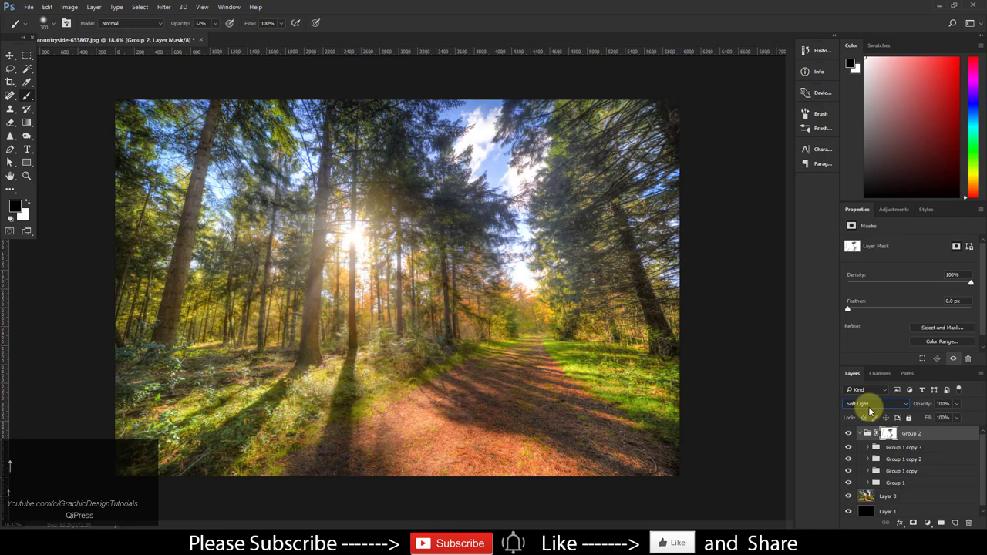
{"action": "left_click", "coordinate": [875, 404]}
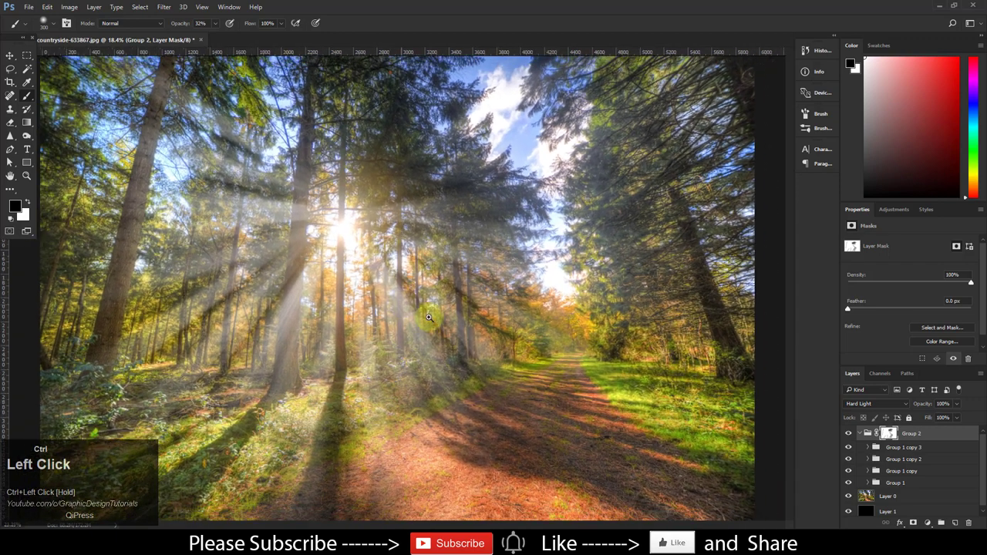
On Layer 0, drag the Levels black input slider right to deepen shadows and apply
{"action": "left_click", "coordinate": [887, 497]}
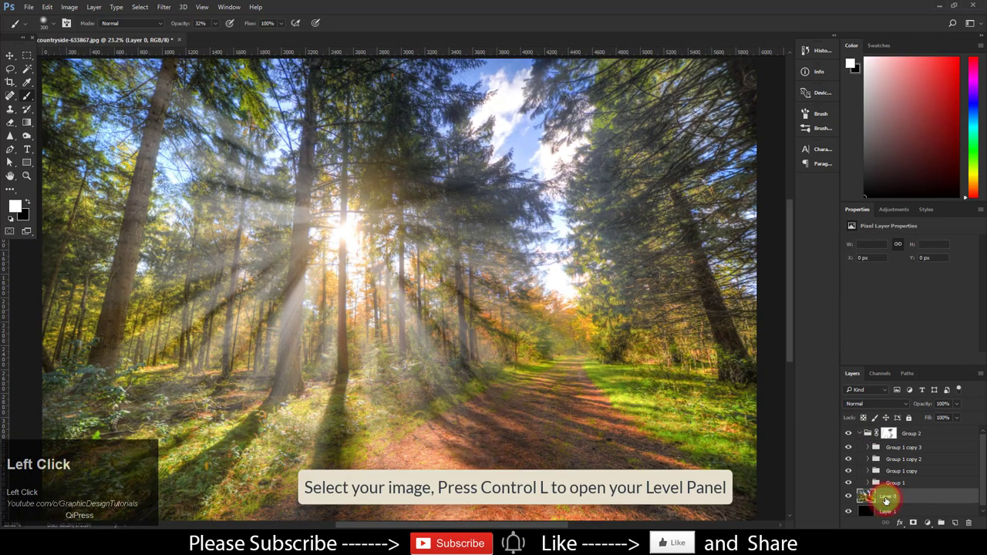
{"action": "key", "text": "ctrl+l"}
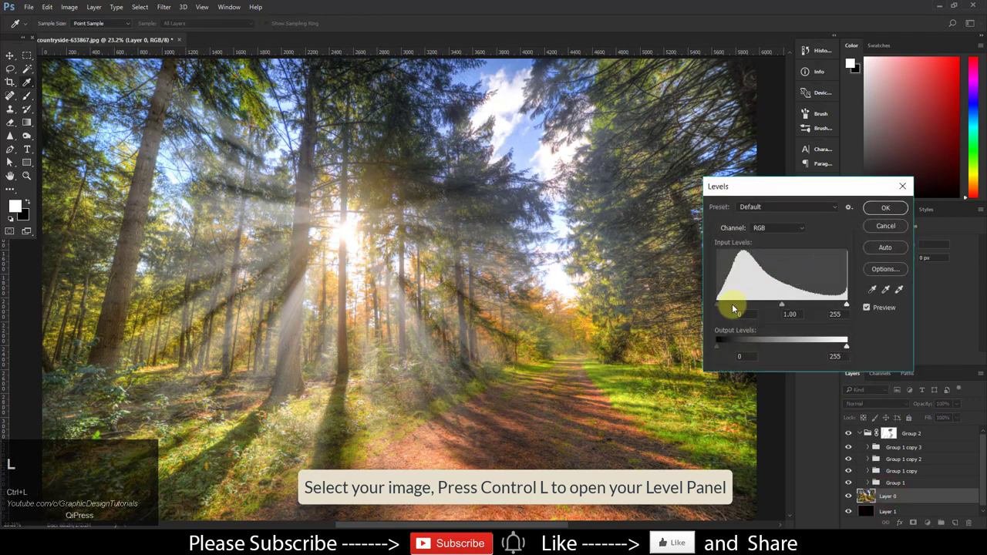
{"action": "left_click_drag", "start_coordinate": [732, 304], "coordinate": [739, 303]}
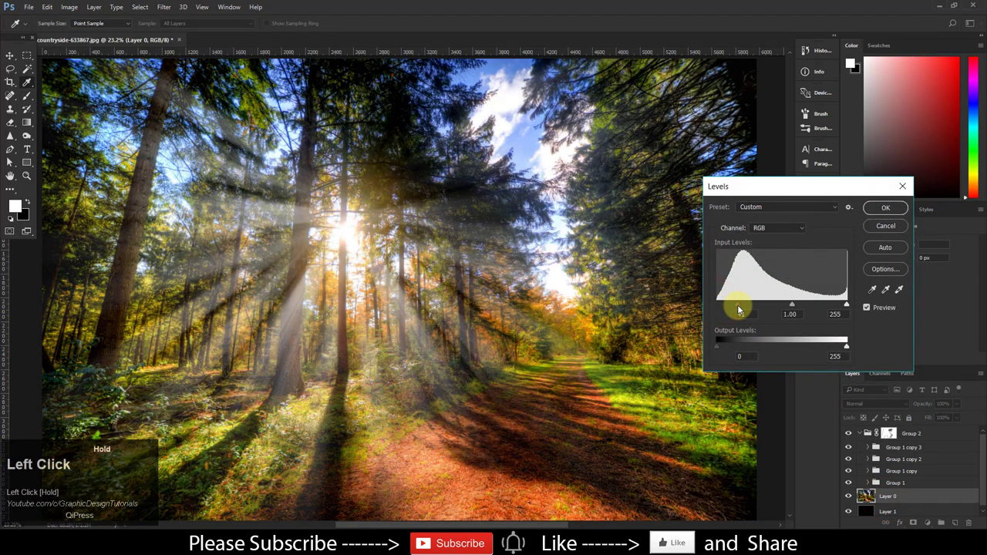
{"action": "left_click_drag", "start_coordinate": [717, 303], "coordinate": [731, 304]}
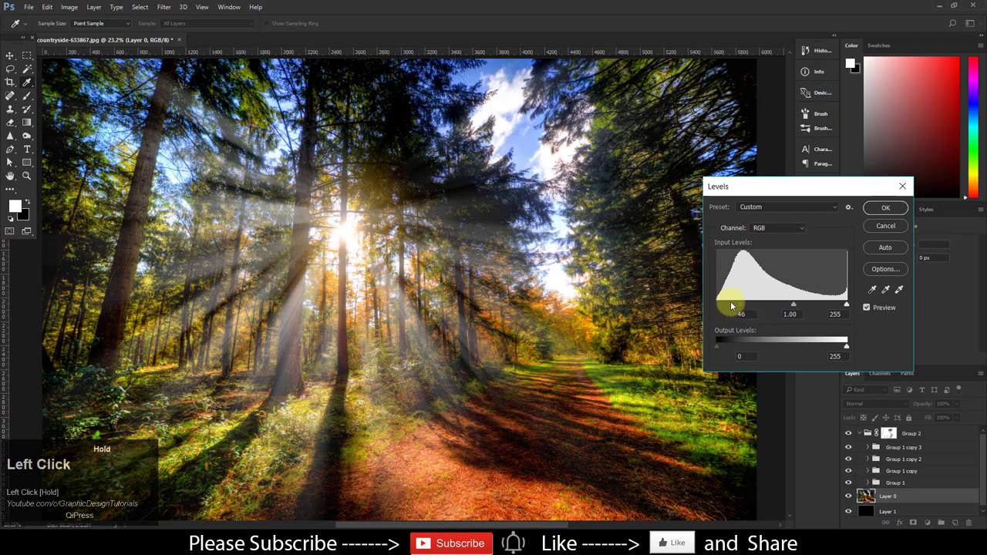
{"action": "left_click_drag", "start_coordinate": [731, 304], "coordinate": [752, 304]}
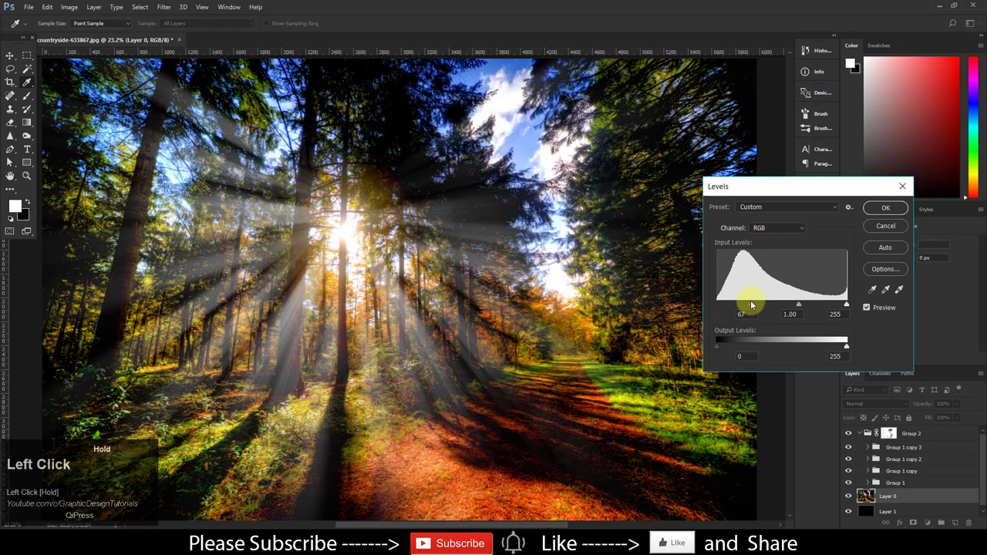
{"action": "left_click_drag", "start_coordinate": [759, 303], "coordinate": [742, 303]}
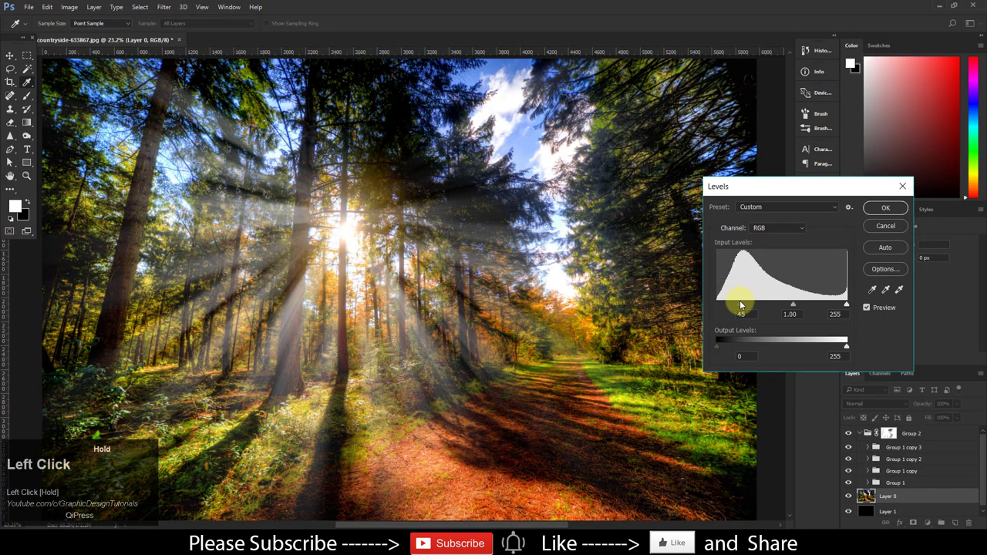
{"action": "left_click_drag", "start_coordinate": [717, 303], "coordinate": [741, 304]}
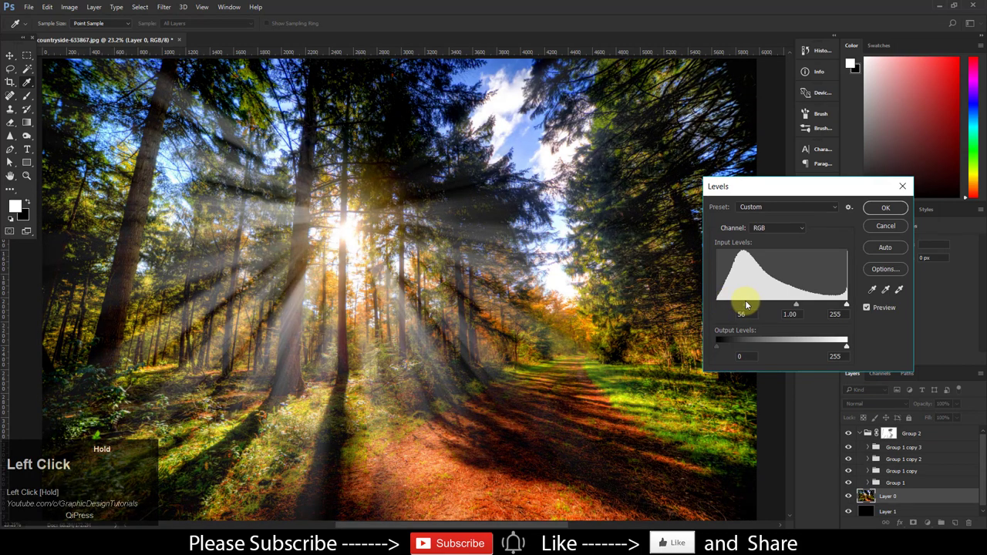
{"action": "left_click_drag", "start_coordinate": [745, 303], "coordinate": [737, 303]}
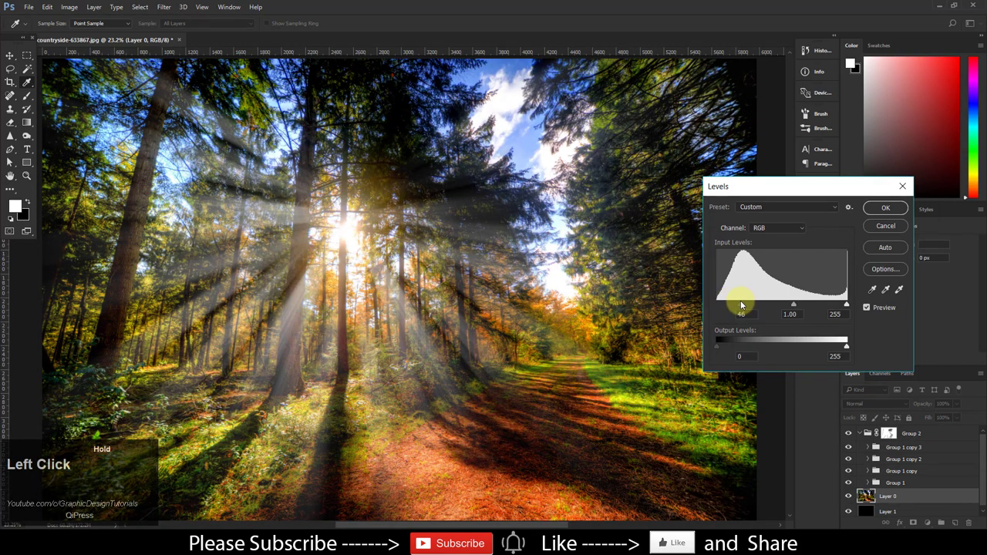
{"action": "left_click_drag", "start_coordinate": [740, 303], "coordinate": [717, 303]}
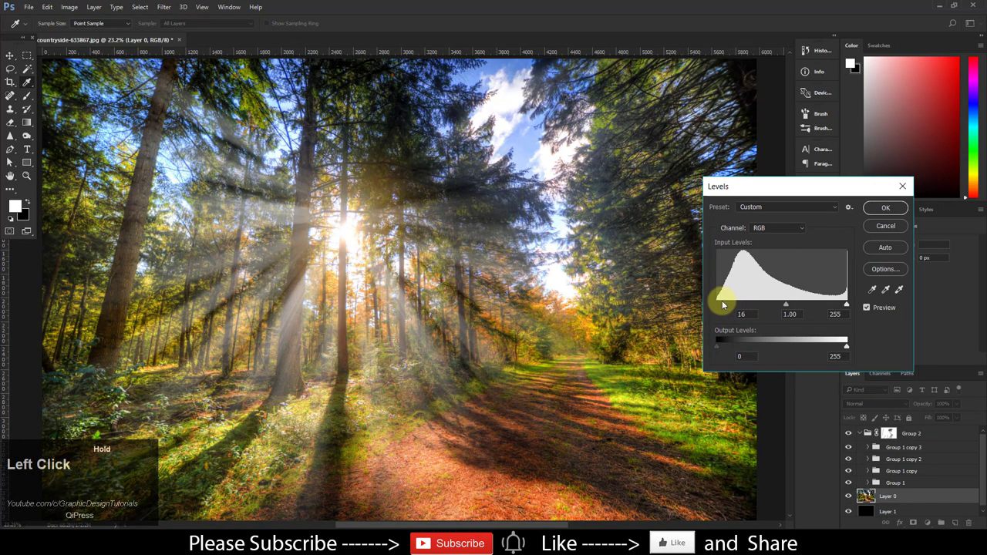
{"action": "left_click_drag", "start_coordinate": [717, 303], "coordinate": [730, 303]}
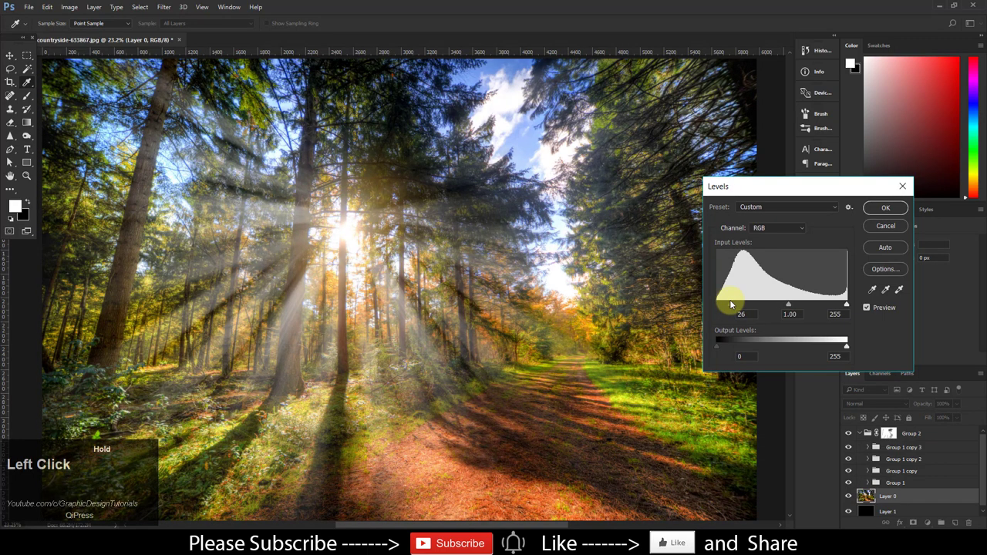
{"action": "left_click", "coordinate": [885, 208]}
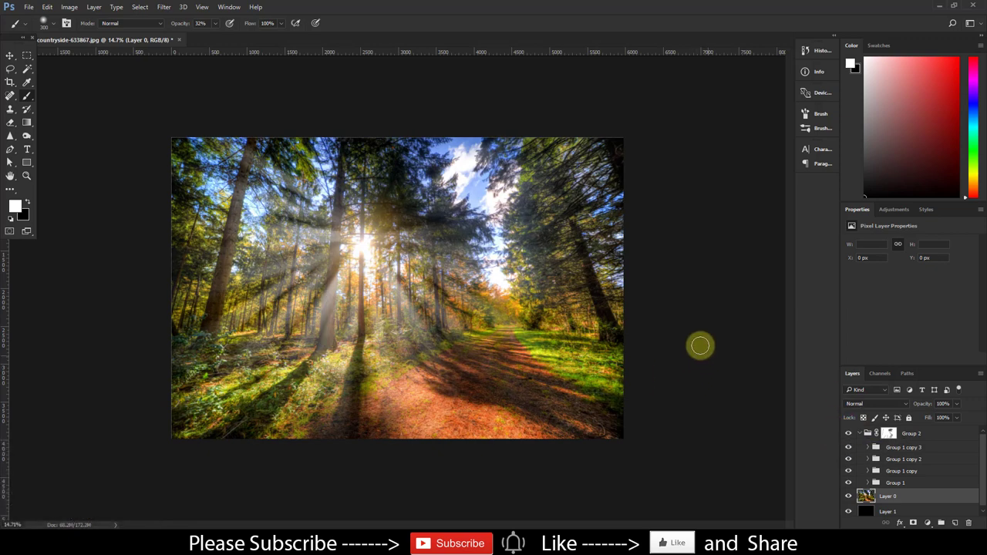
{"action": "mouse_move", "coordinate": [498, 473]}
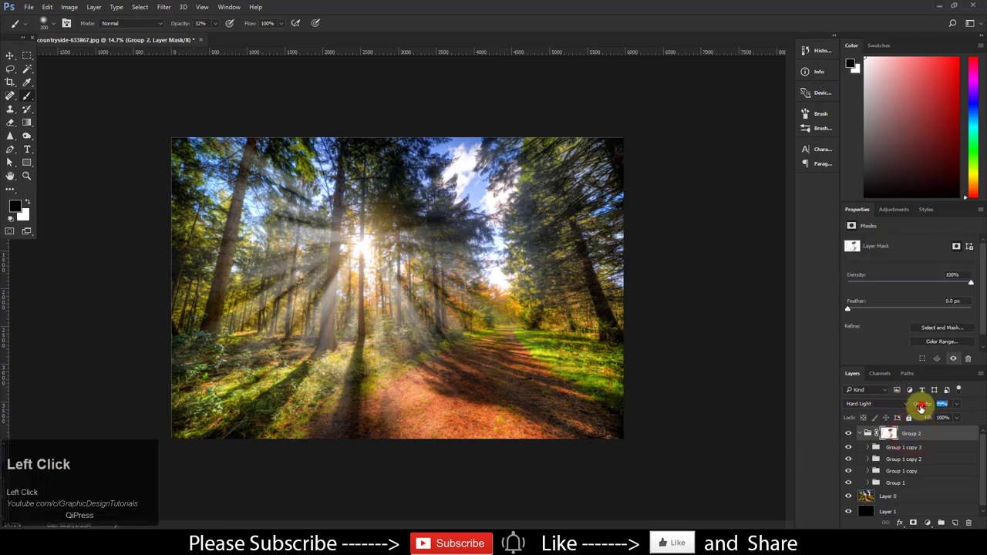
Scrub Group 2's Opacity field below 100% to soften the rays
{"action": "left_click_drag", "start_coordinate": [941, 403], "coordinate": [922, 404]}
{"action": "type", "text": "88"}
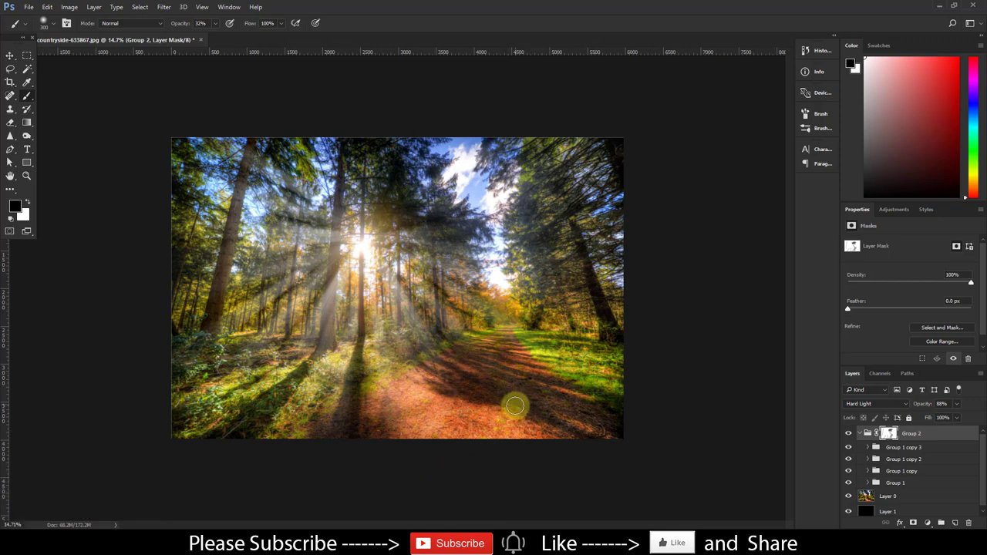
{"action": "left_click", "coordinate": [924, 403]}
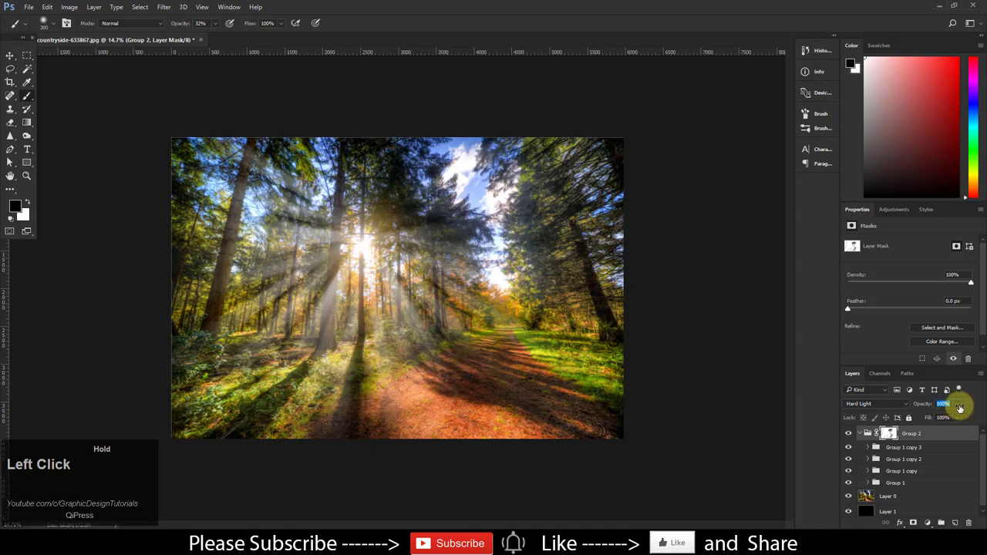
{"action": "left_click_drag", "start_coordinate": [960, 405], "coordinate": [949, 404]}
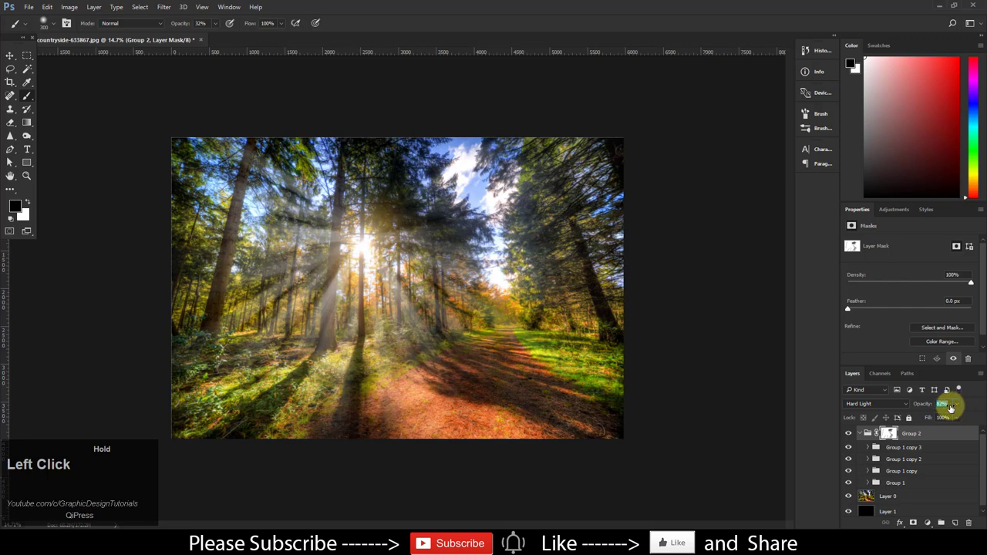